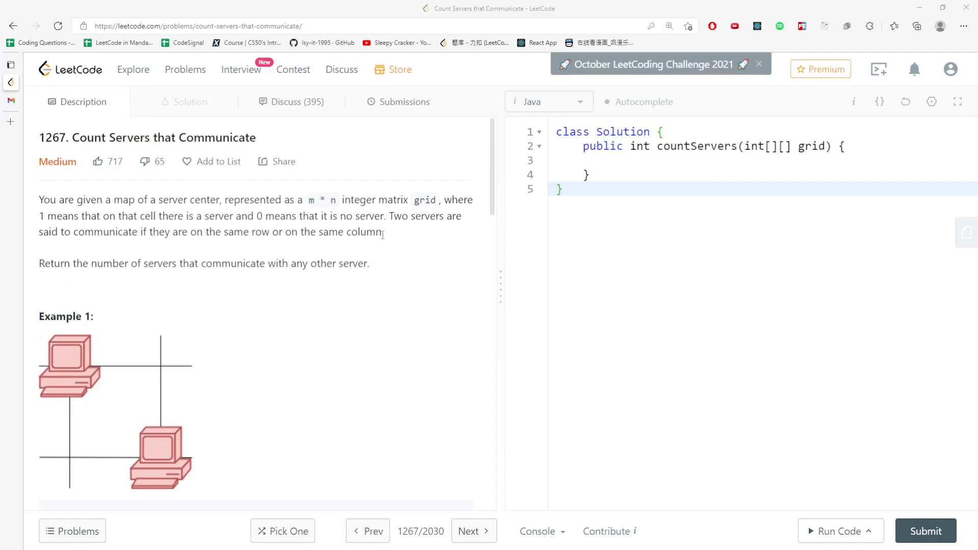
Briefly check the save-to-list options and a marked word in the statement, then dismiss both.
{"action": "left_click", "coordinate": [219, 161]}
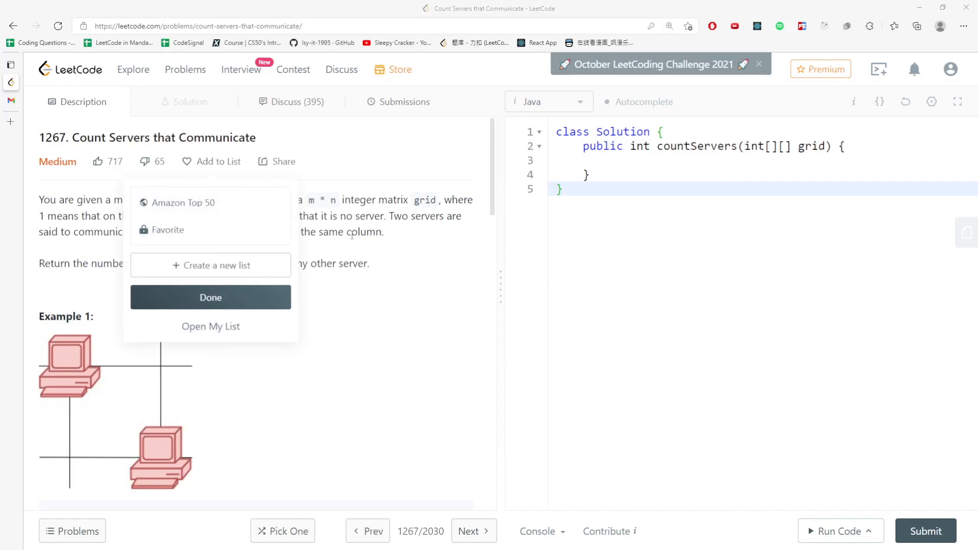
{"action": "left_click", "coordinate": [211, 298]}
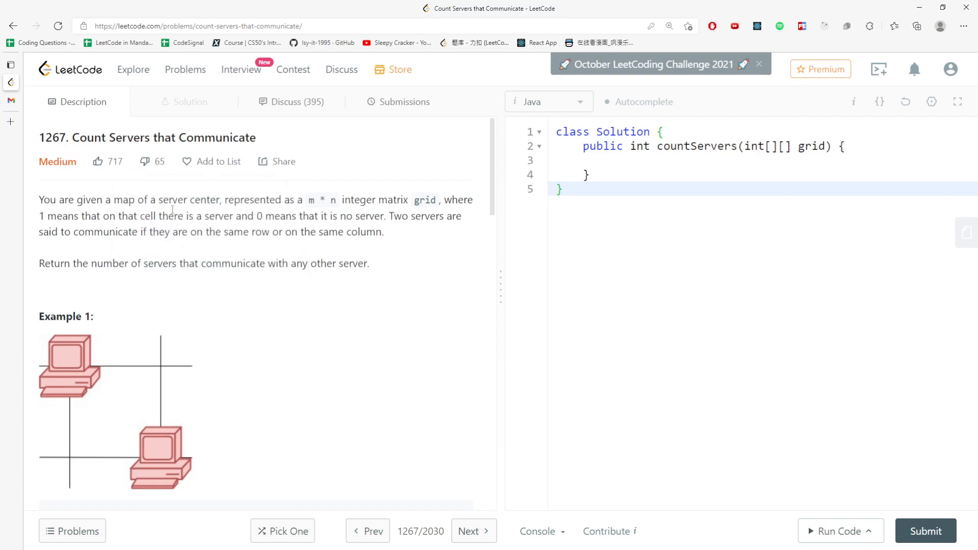
{"action": "mouse_move", "coordinate": [437, 212]}
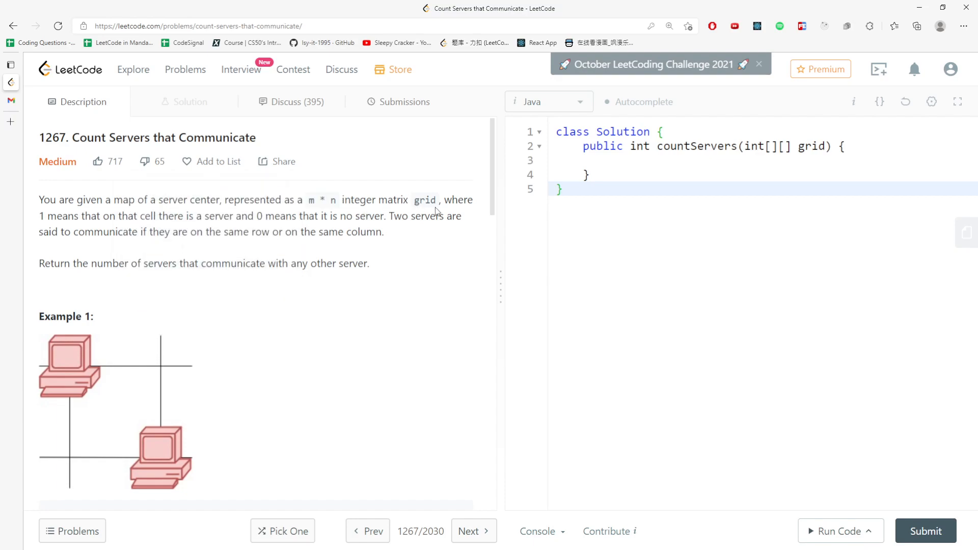
{"action": "double_click", "coordinate": [63, 216]}
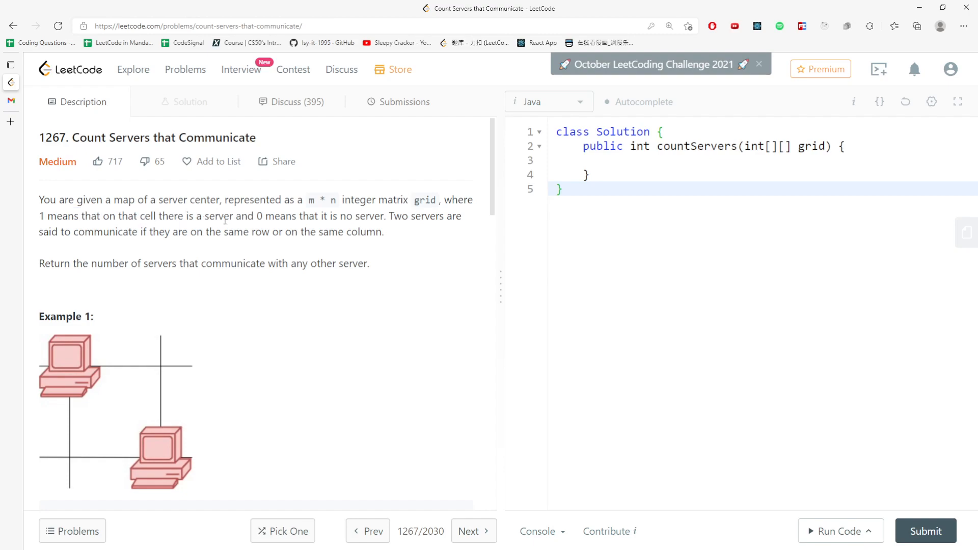
{"action": "mouse_move", "coordinate": [389, 220]}
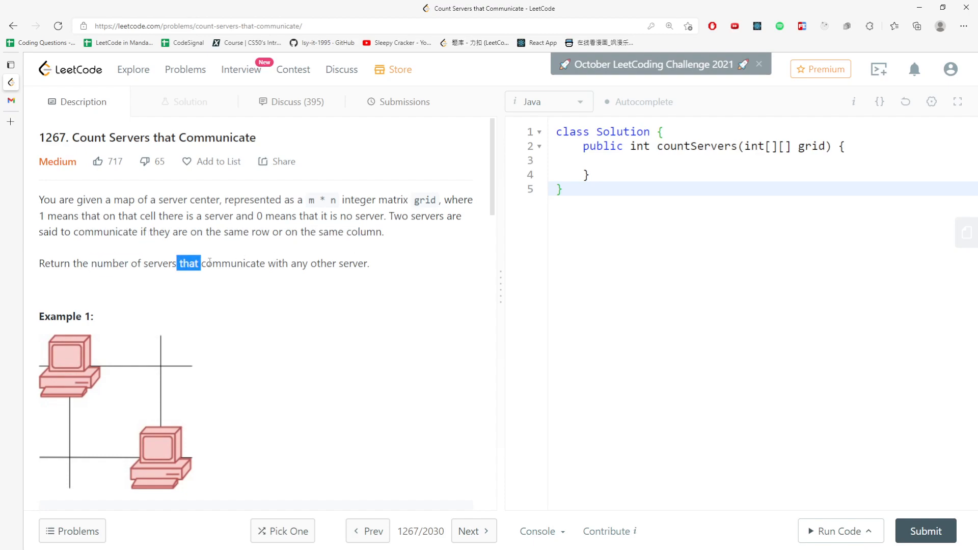
{"action": "left_click", "coordinate": [283, 274]}
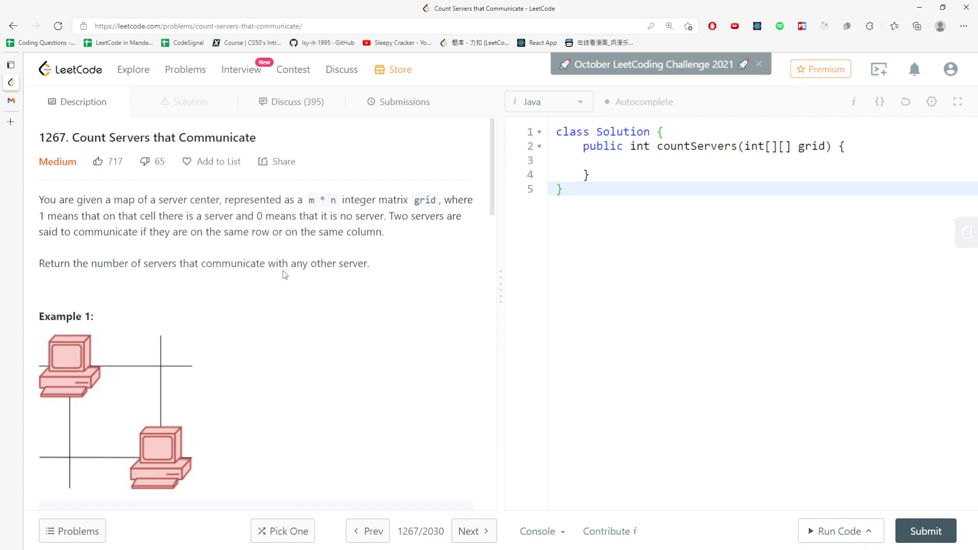
Scroll the description past Examples 1 and 2 until the Example 3 grid is visible.
{"action": "scroll", "scroll_direction": "down", "scroll_amount": 3}
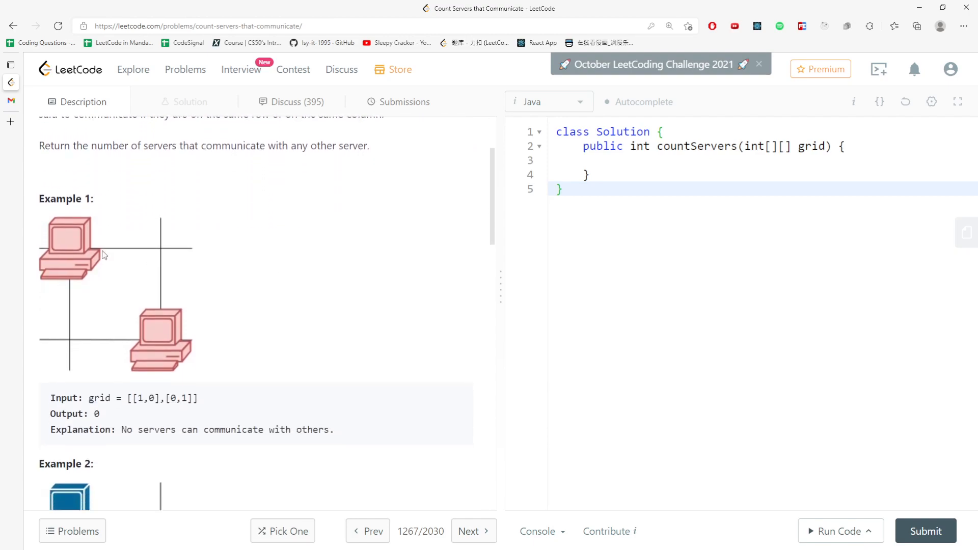
{"action": "mouse_move", "coordinate": [85, 273]}
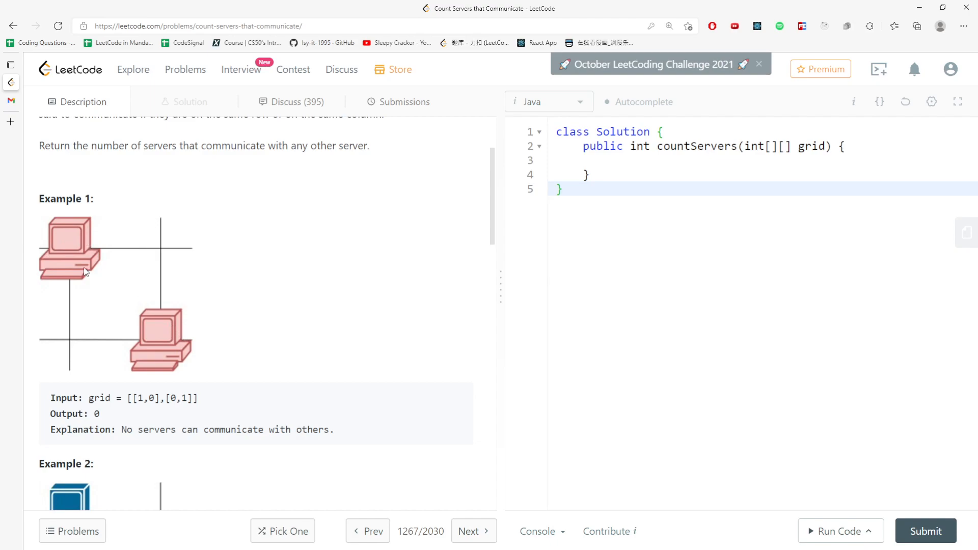
{"action": "mouse_move", "coordinate": [163, 272]}
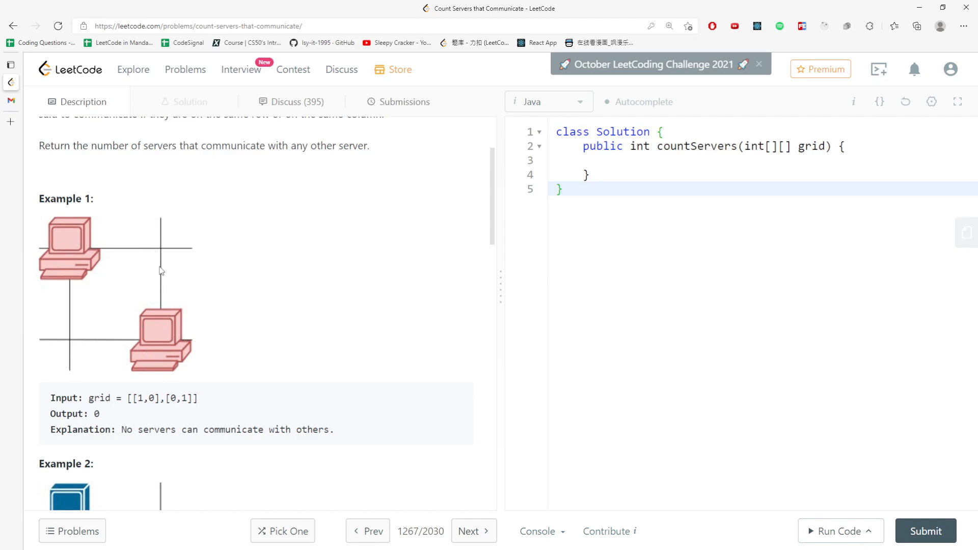
{"action": "mouse_move", "coordinate": [101, 224]}
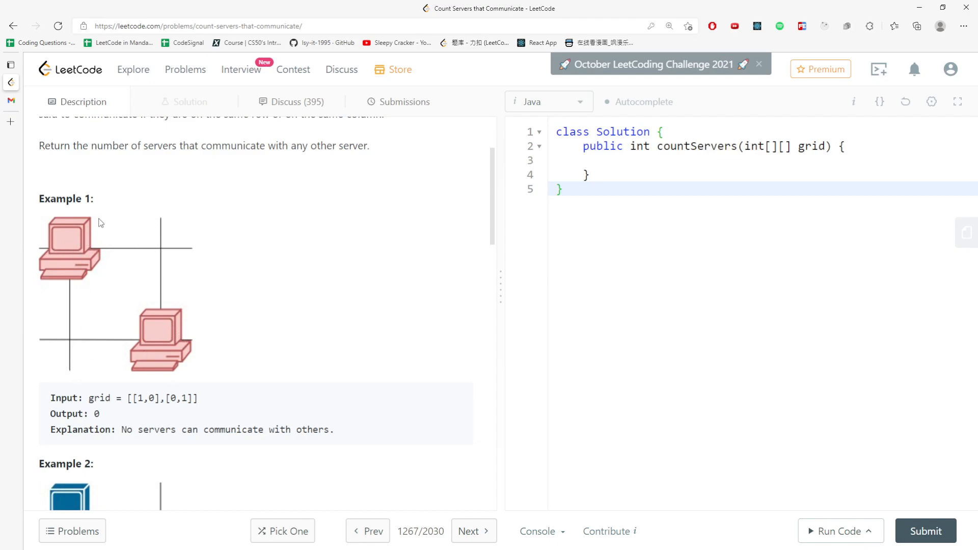
{"action": "mouse_move", "coordinate": [44, 333]}
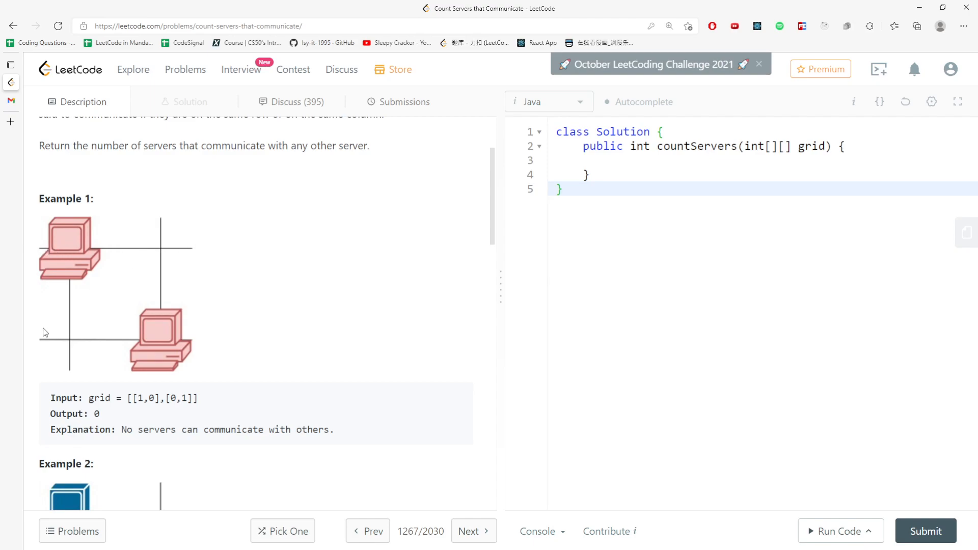
{"action": "mouse_move", "coordinate": [163, 355]}
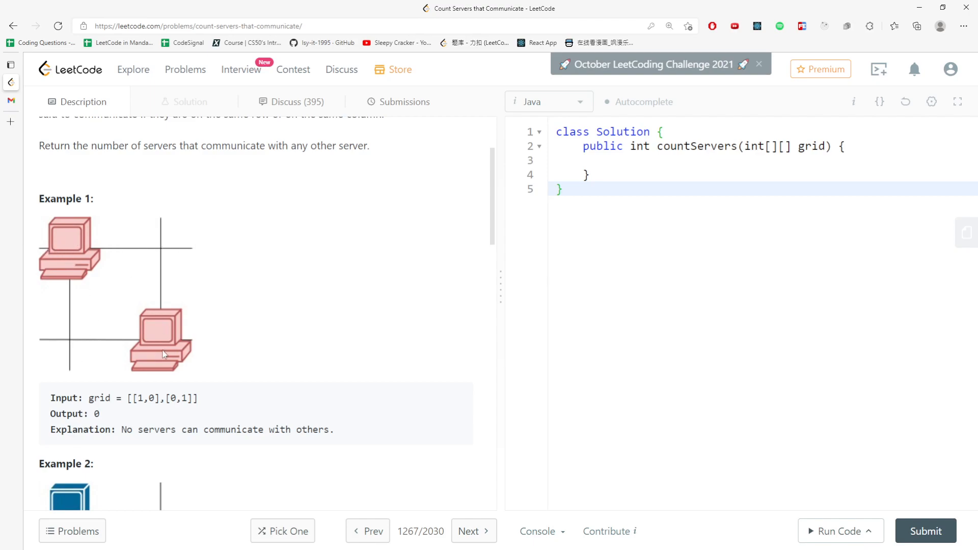
{"action": "mouse_move", "coordinate": [239, 429]}
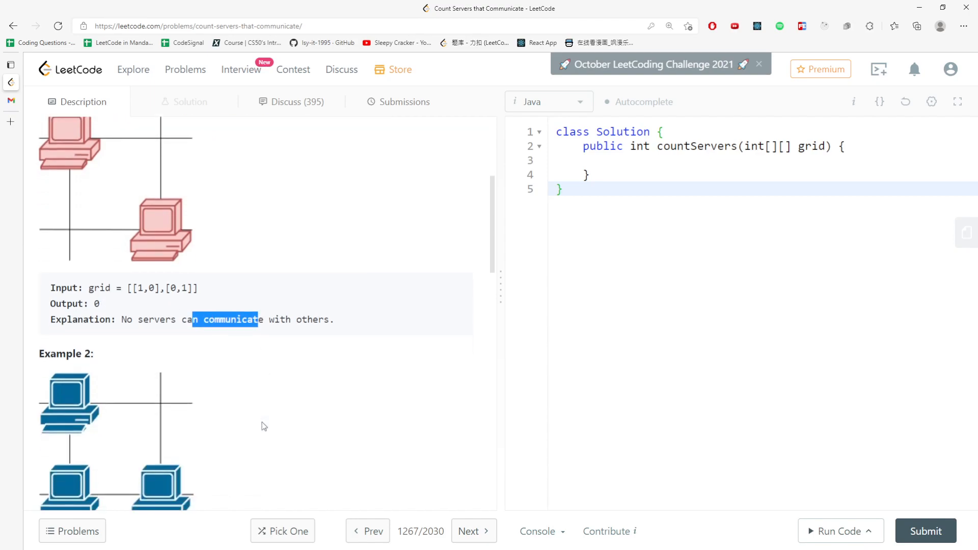
{"action": "scroll", "scroll_direction": "down", "scroll_amount": 3}
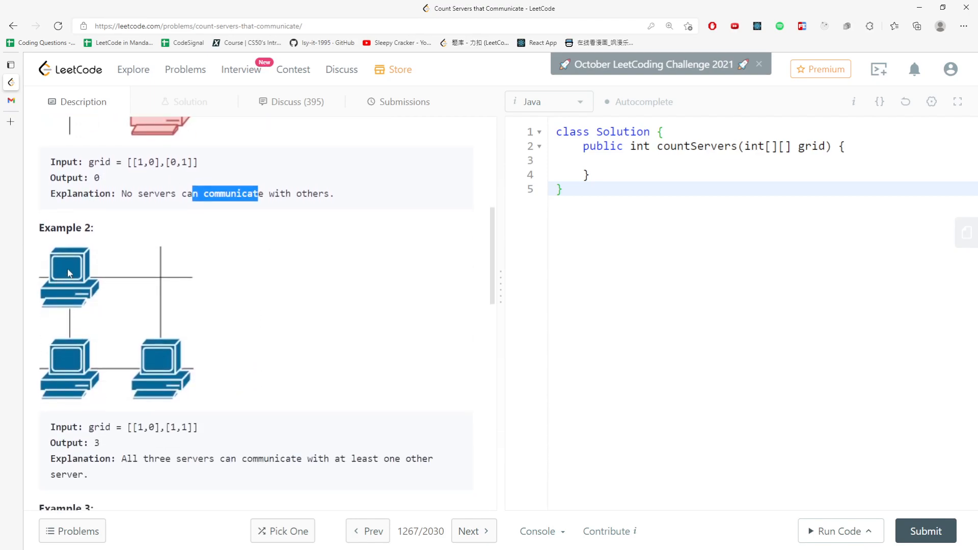
{"action": "mouse_move", "coordinate": [148, 369]}
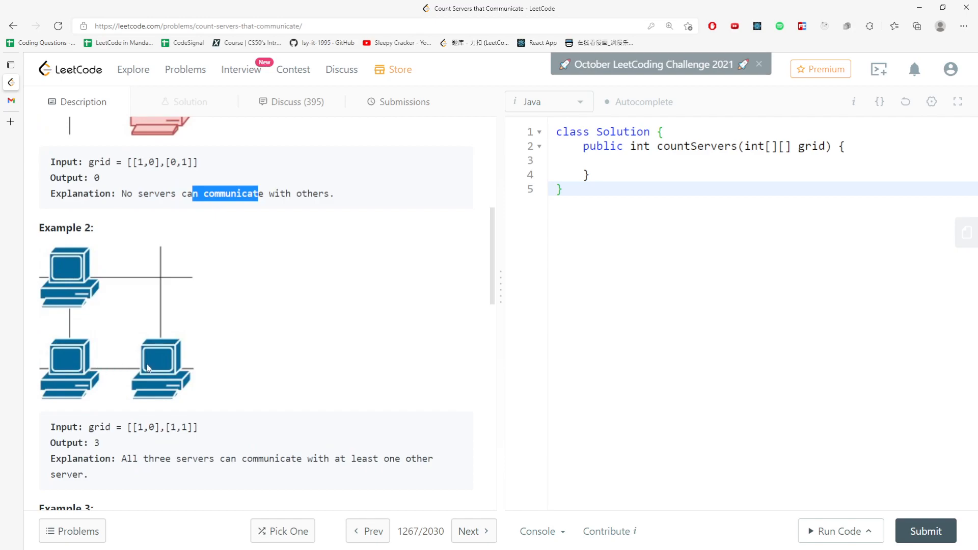
{"action": "scroll", "scroll_direction": "down", "scroll_amount": 3}
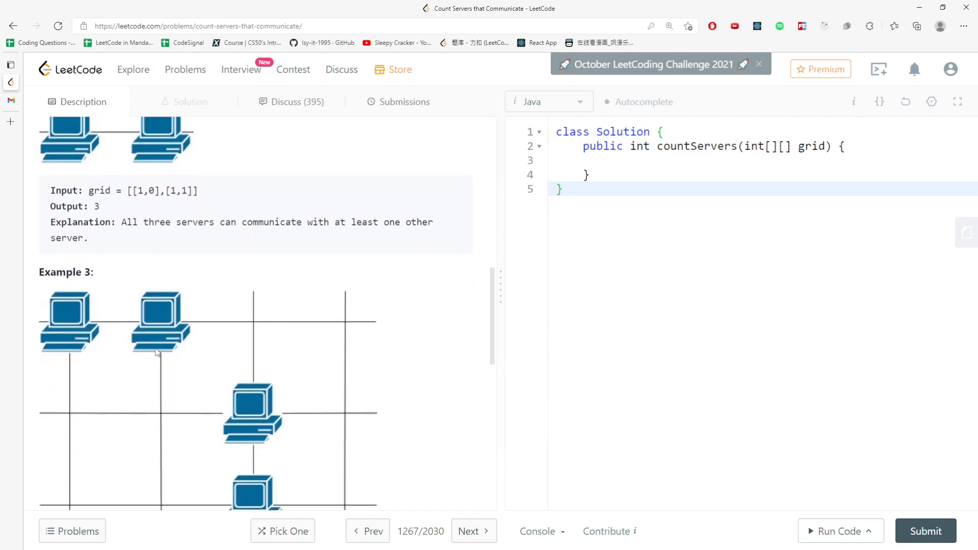
{"action": "scroll", "scroll_direction": "down", "scroll_amount": 3}
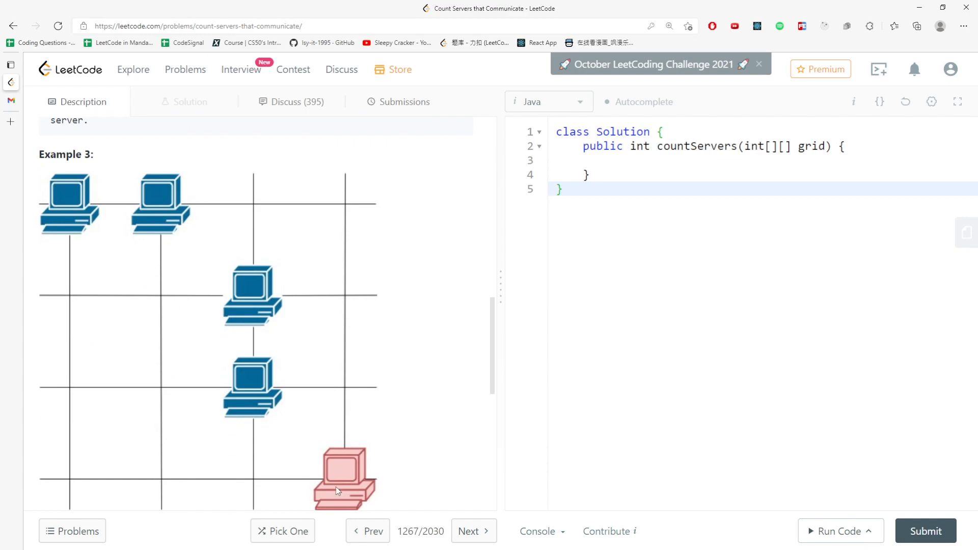
{"action": "mouse_move", "coordinate": [327, 243]}
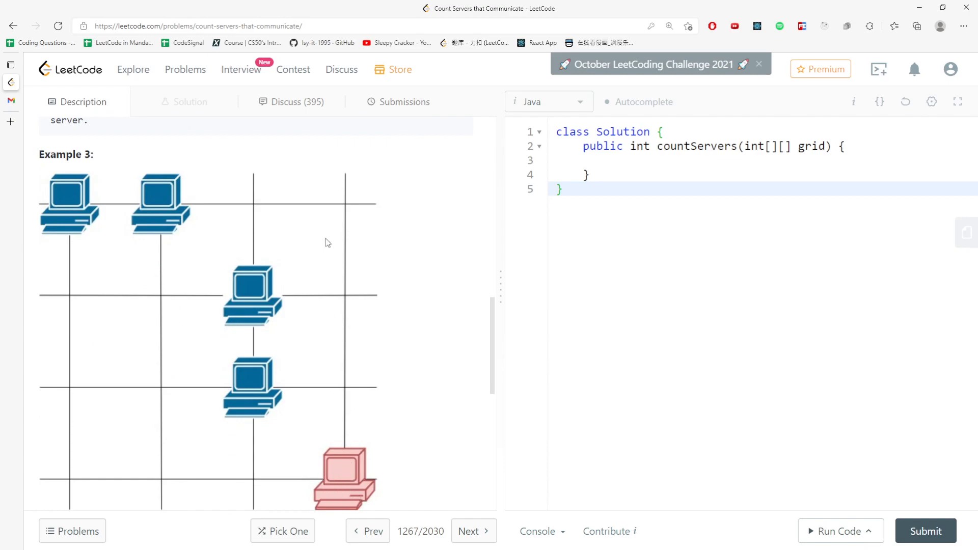
{"action": "mouse_move", "coordinate": [68, 486]}
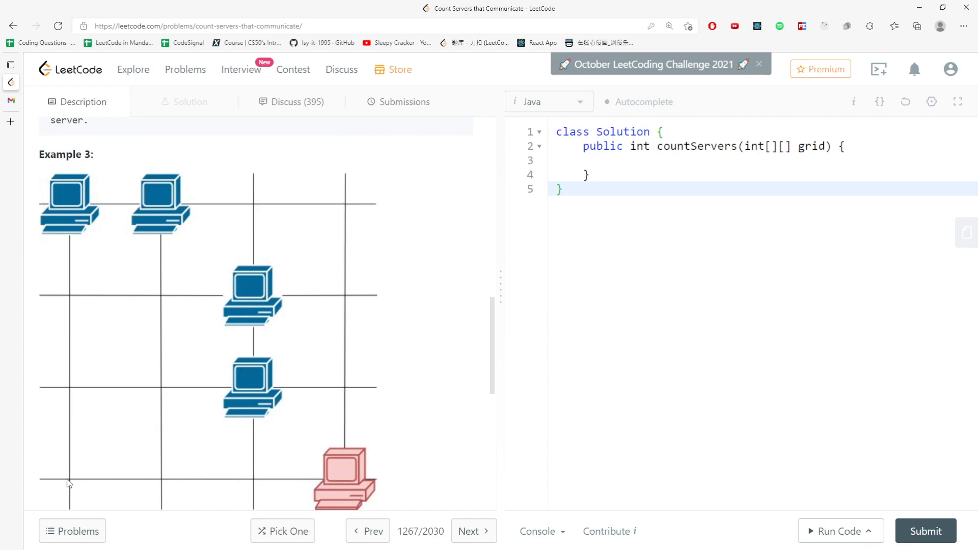
{"action": "mouse_move", "coordinate": [353, 194]}
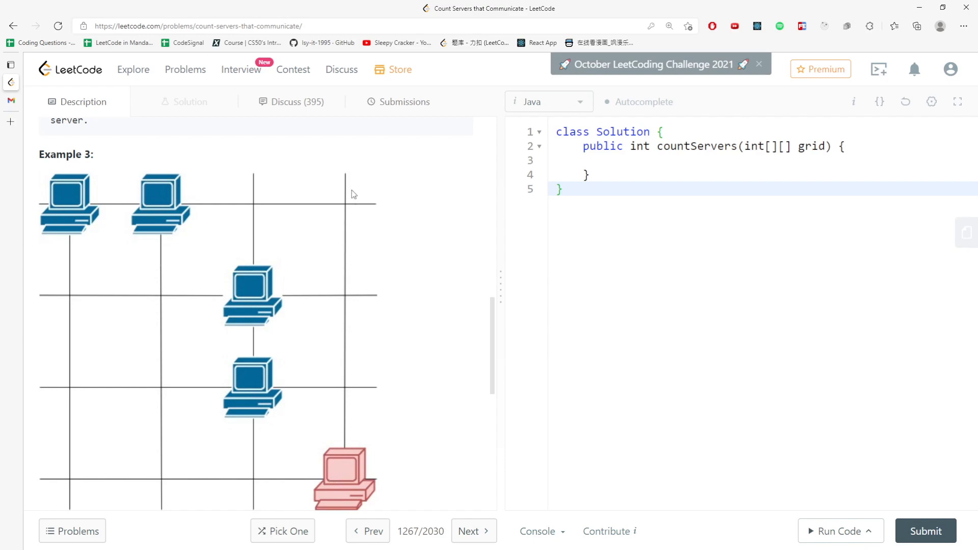
{"action": "mouse_move", "coordinate": [344, 480]}
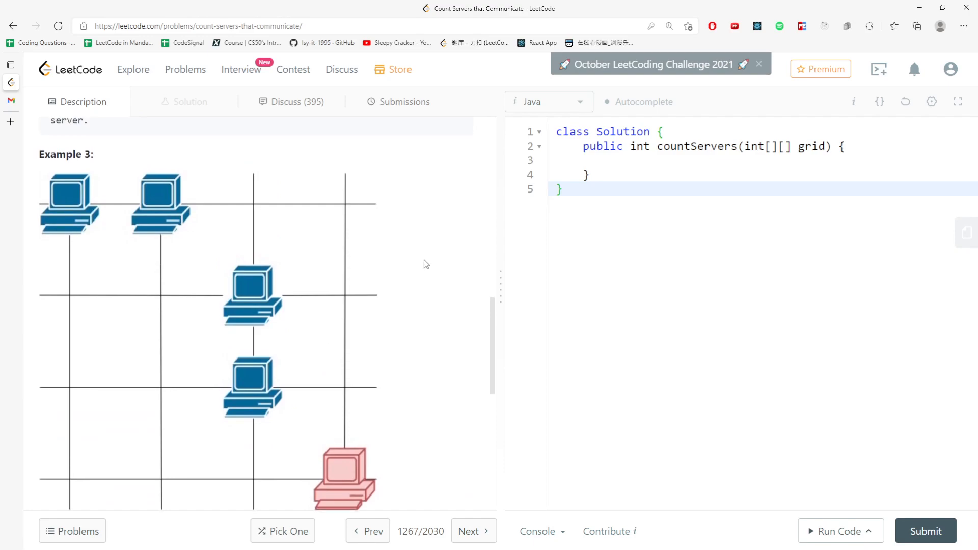
{"action": "scroll", "scroll_direction": "up", "scroll_amount": 3}
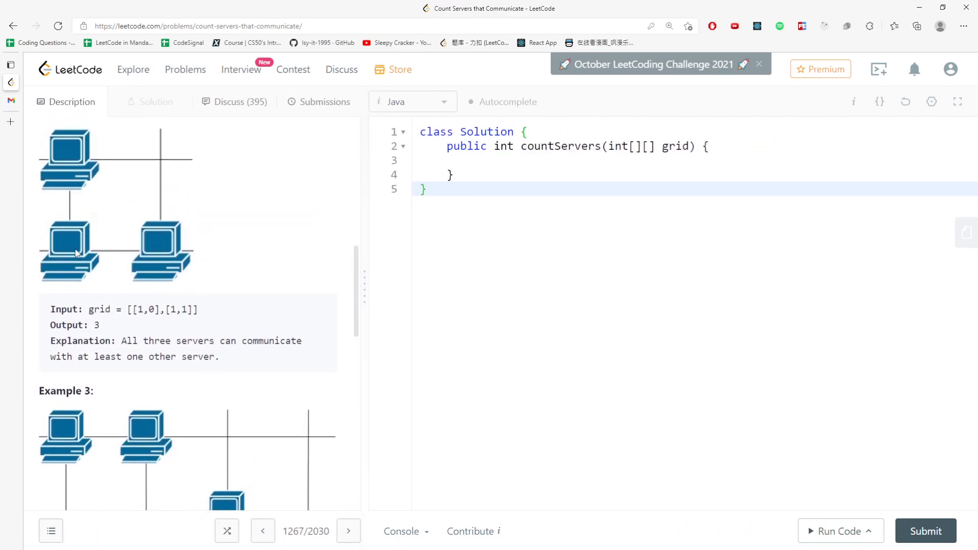
{"action": "scroll", "scroll_direction": "down", "scroll_amount": 3}
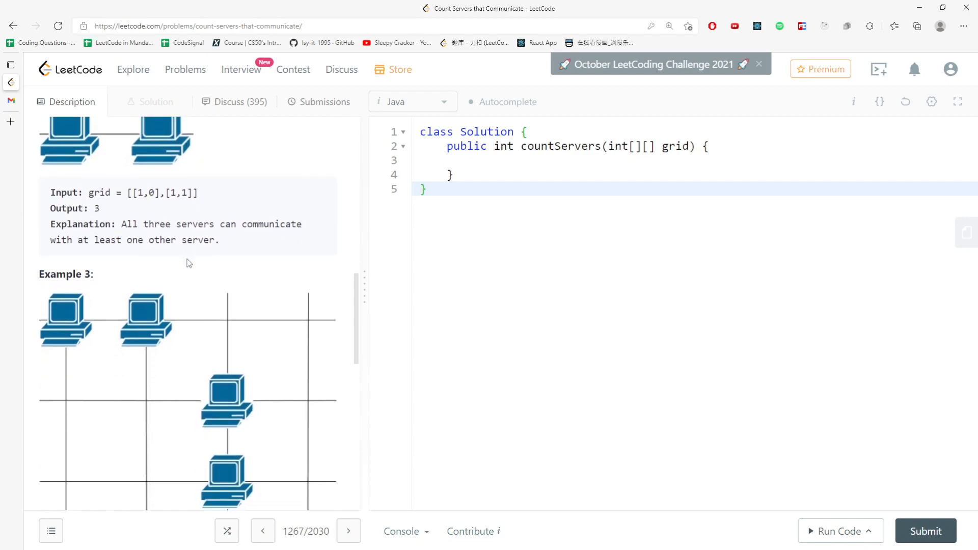
{"action": "scroll", "scroll_direction": "down", "scroll_amount": 3}
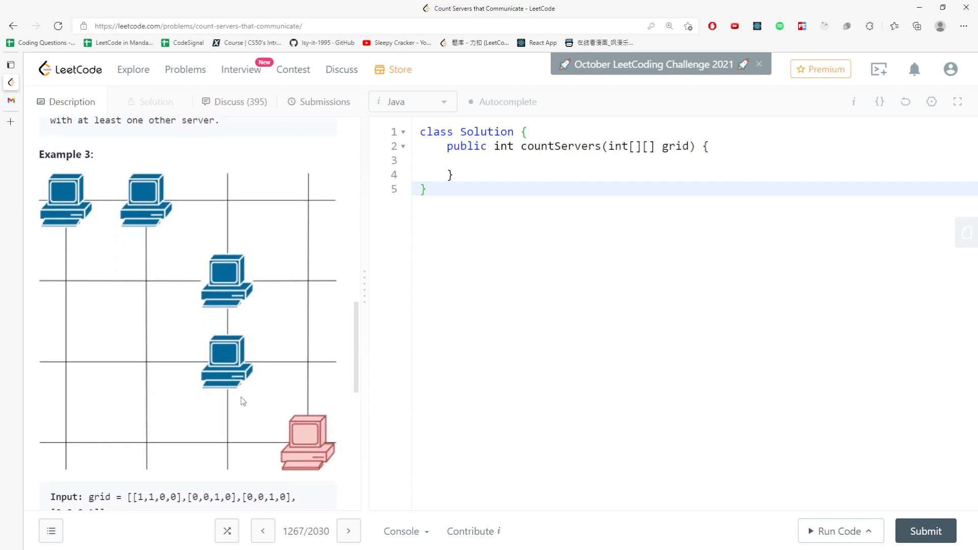
{"action": "mouse_move", "coordinate": [269, 420]}
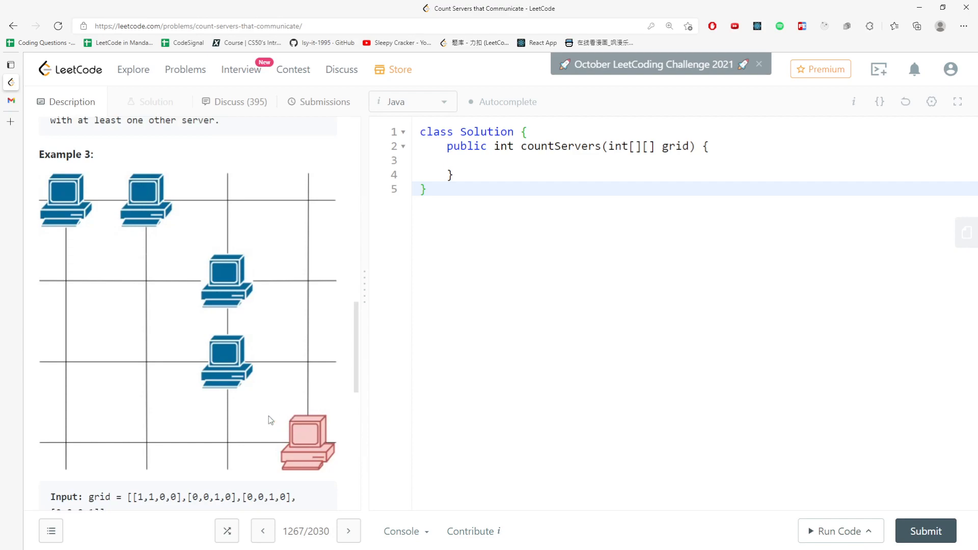
{"action": "mouse_move", "coordinate": [305, 200]}
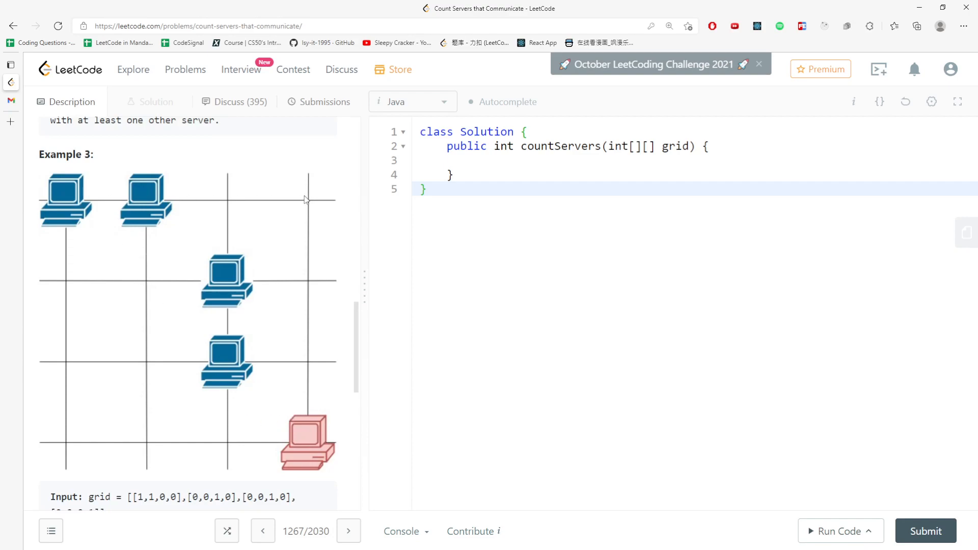
{"action": "mouse_move", "coordinate": [312, 224]}
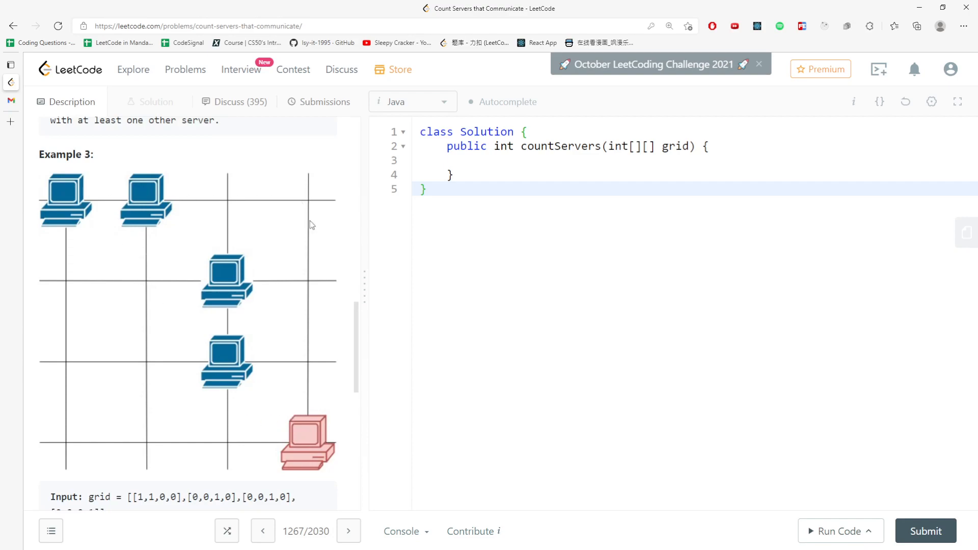
{"action": "mouse_move", "coordinate": [277, 224]}
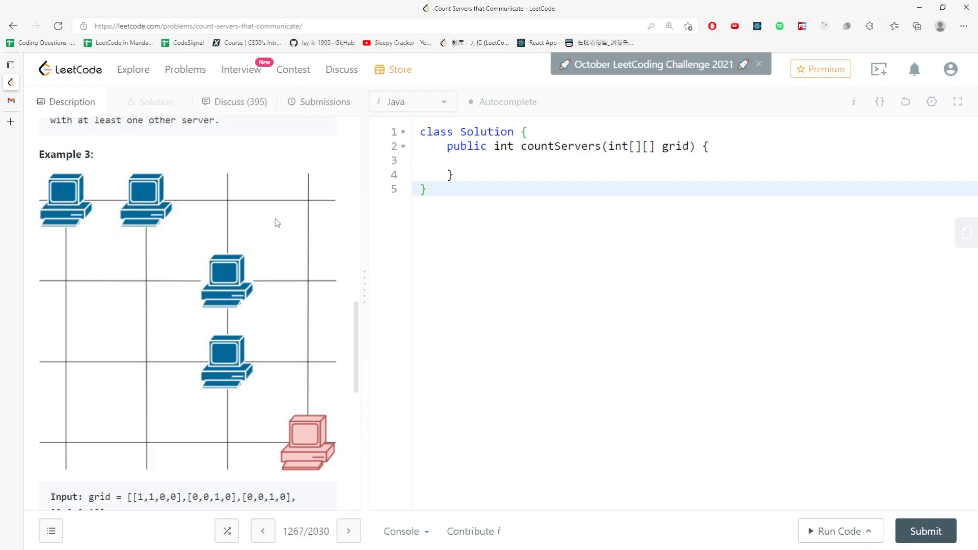
{"action": "mouse_move", "coordinate": [254, 312]}
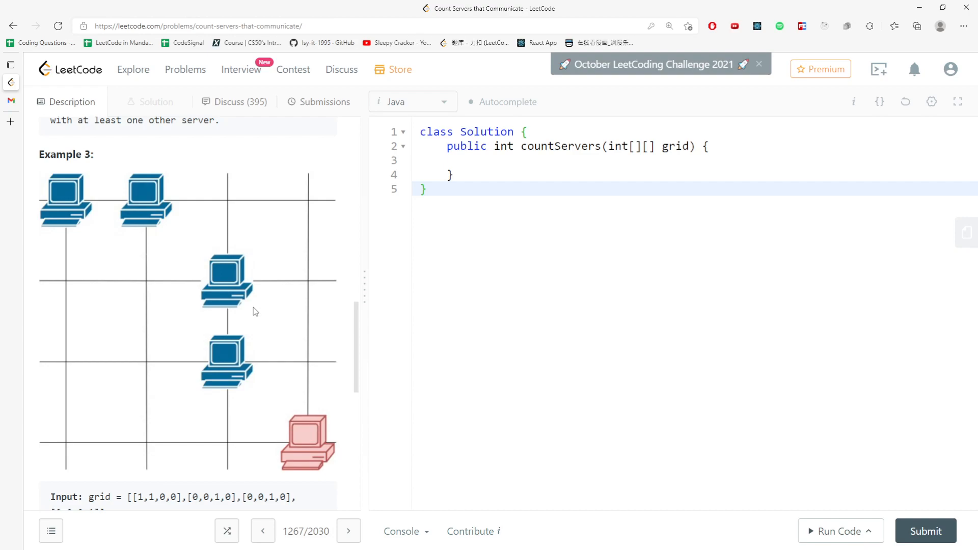
{"action": "mouse_move", "coordinate": [320, 249]}
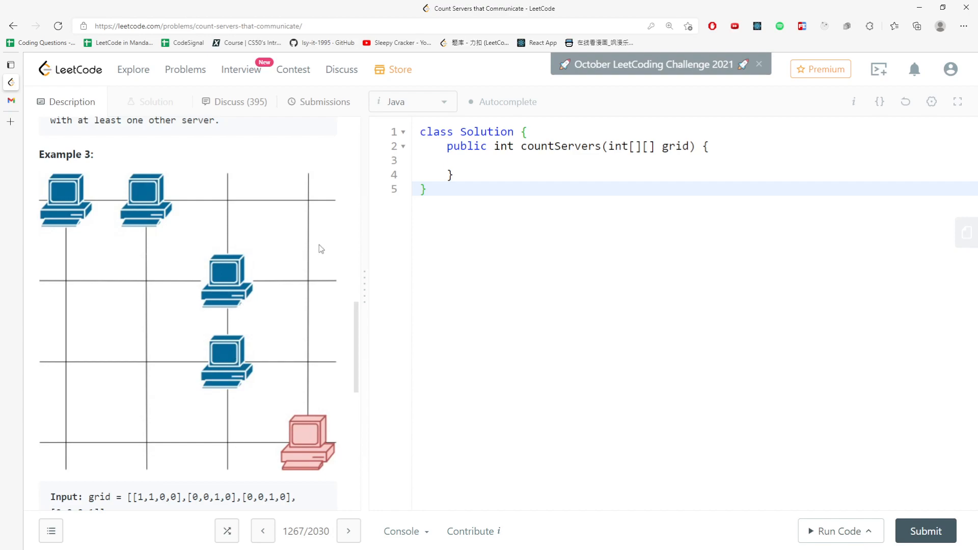
{"action": "scroll", "scroll_direction": "up", "scroll_amount": 3}
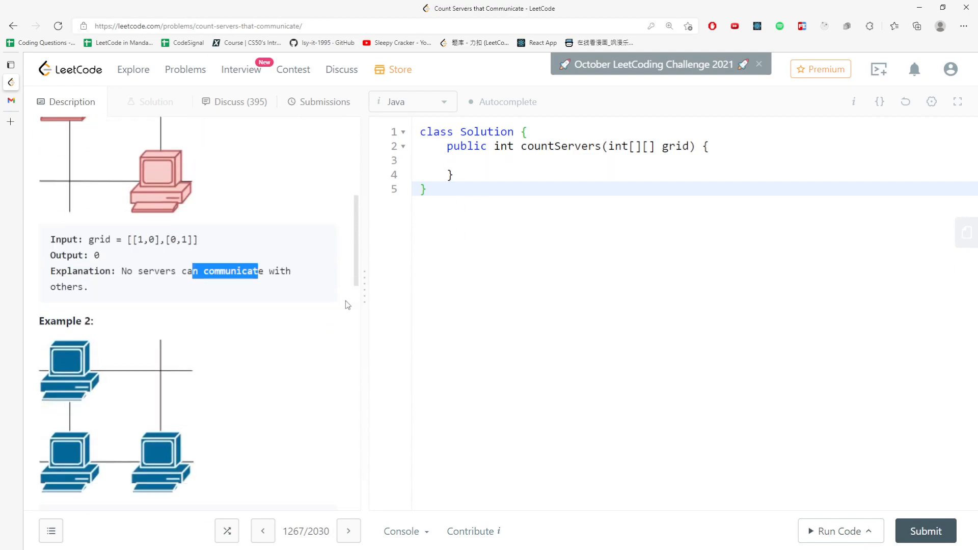
{"action": "scroll", "scroll_direction": "down", "scroll_amount": 3}
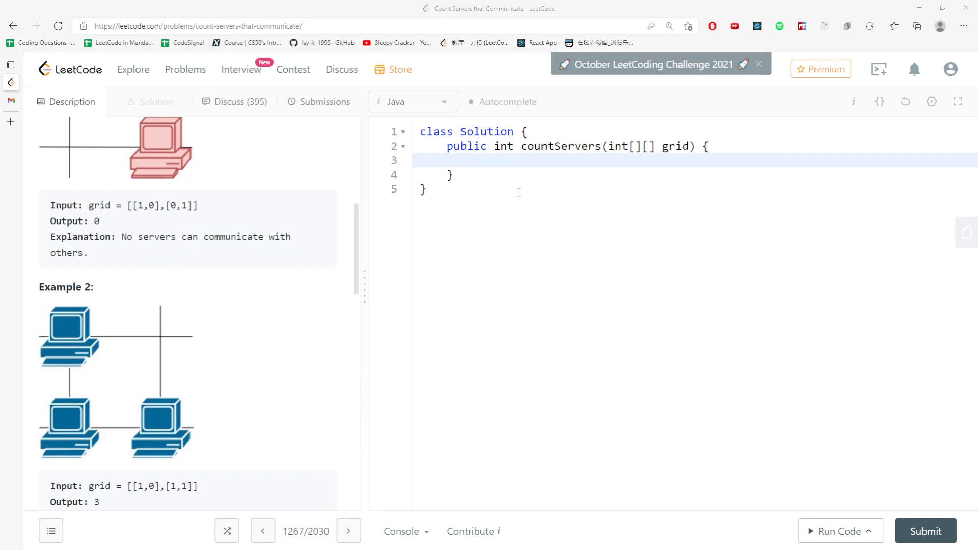
Declare m and n from the grid dimensions and int arrays rowCount[m] and colCount[n].
{"action": "type", "text": "int m"}
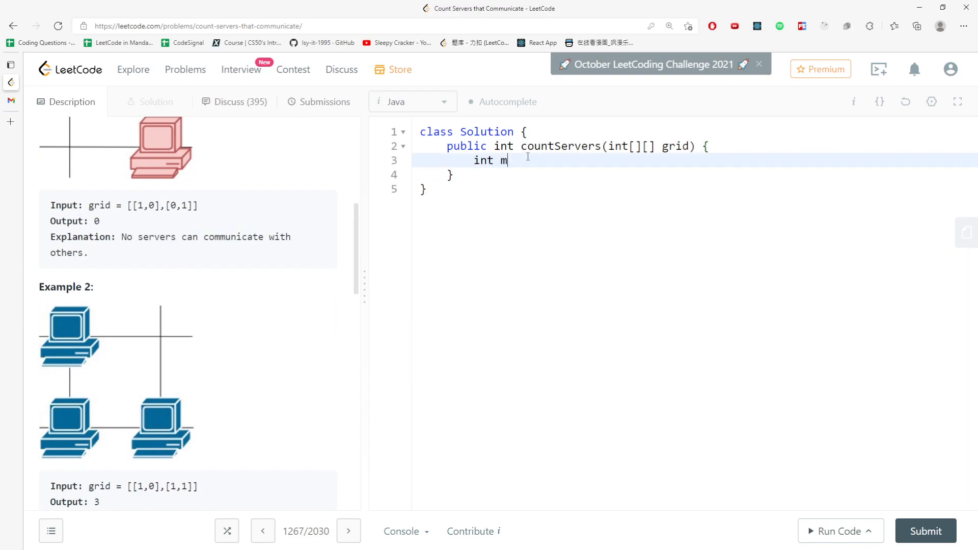
{"action": "type", "text": "= grid.length"}
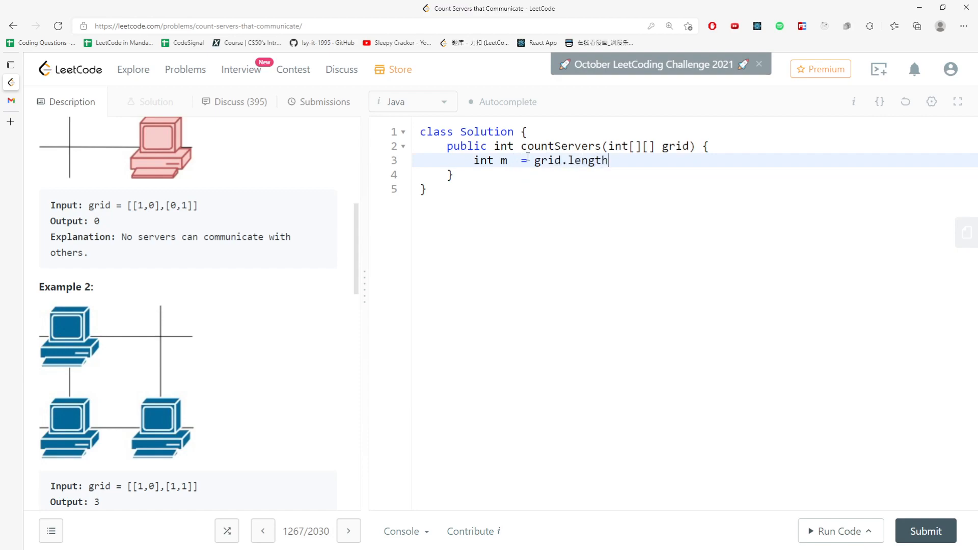
{"action": "type", "text": ", n = grid"}
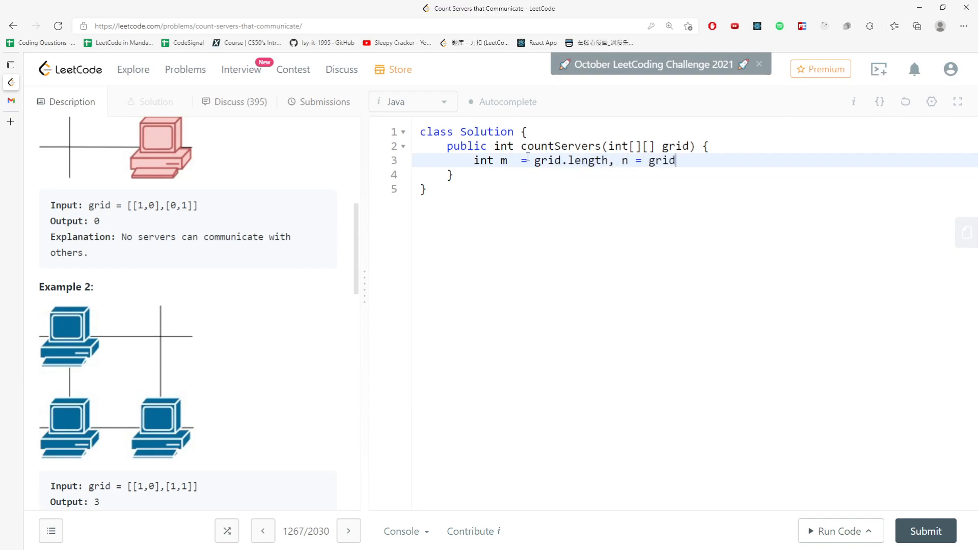
{"action": "type", "text": "[0].le"}
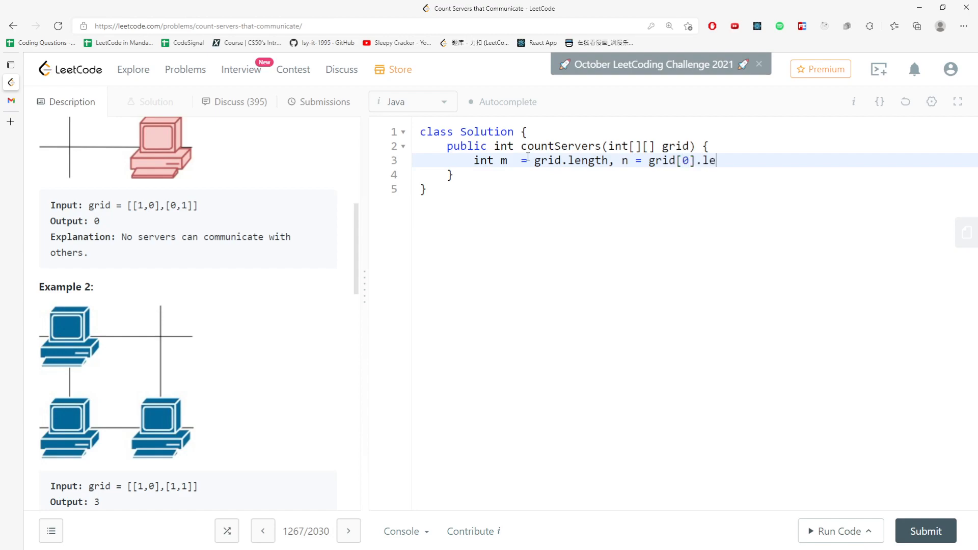
{"action": "type", "text": "ngth;"}
{"action": "type", "text": "int["}
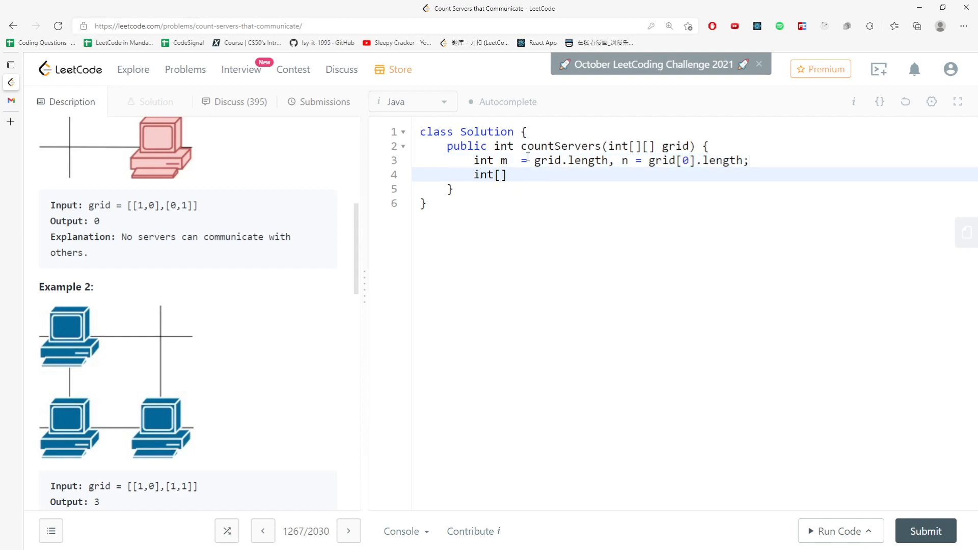
{"action": "type", "text": "rowCout"}
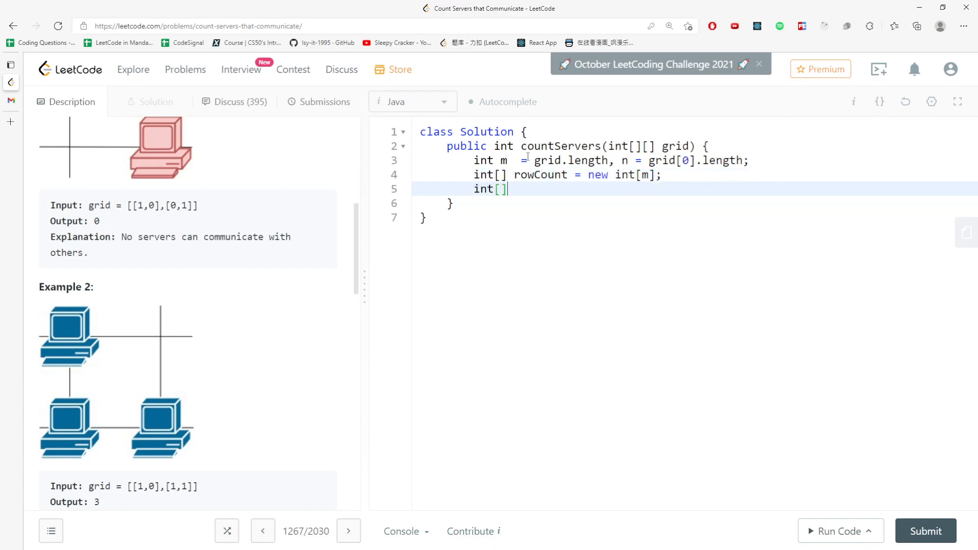
{"action": "type", "text": "colCount = new in"}
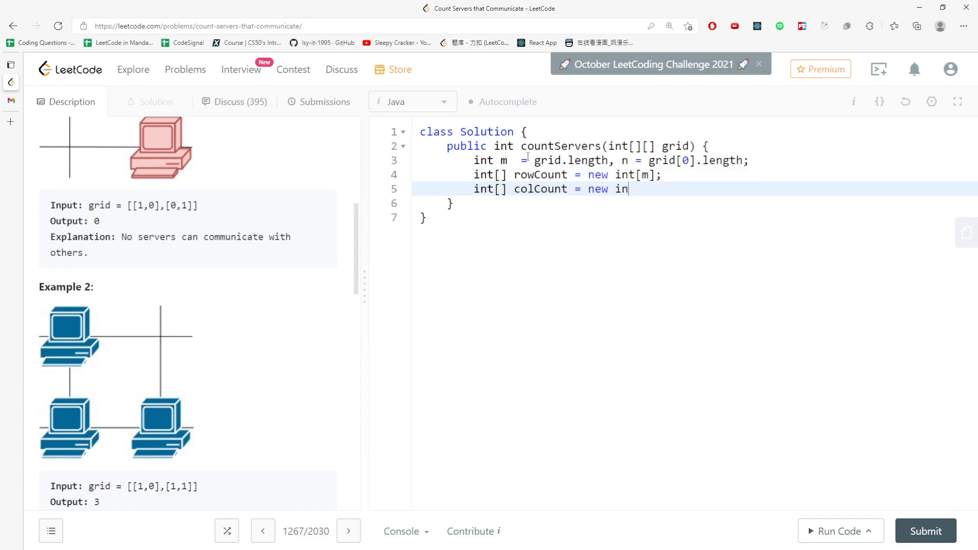
{"action": "type", "text": "t[n];"}
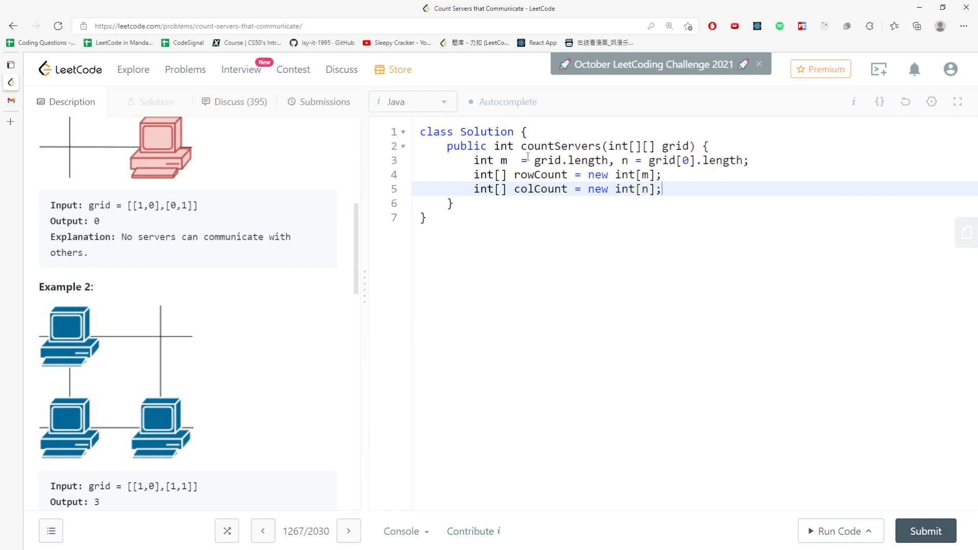
Write nested for loops over i < m and j < n for the first grid pass.
{"action": "type", "text": "for(int i = 0"}
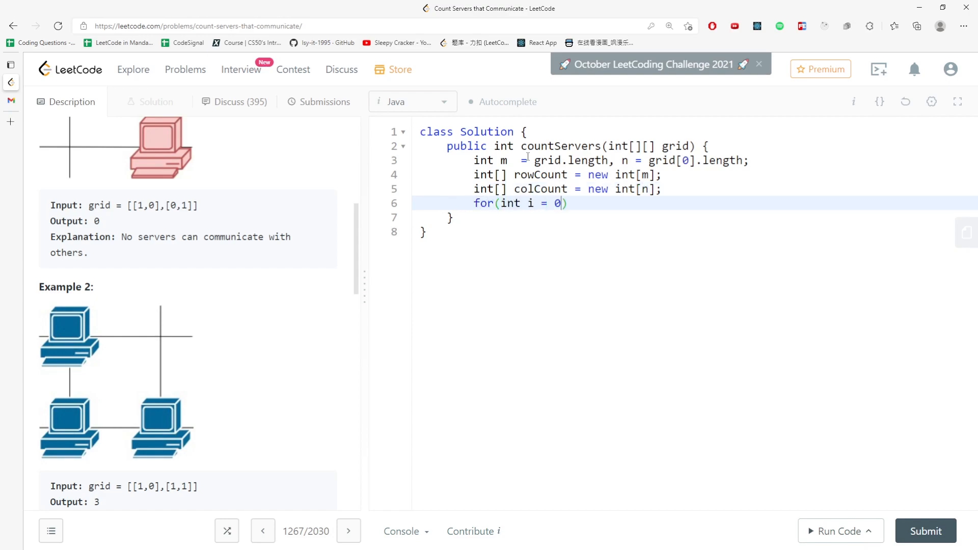
{"action": "type", "text": "; i < m; iu"}
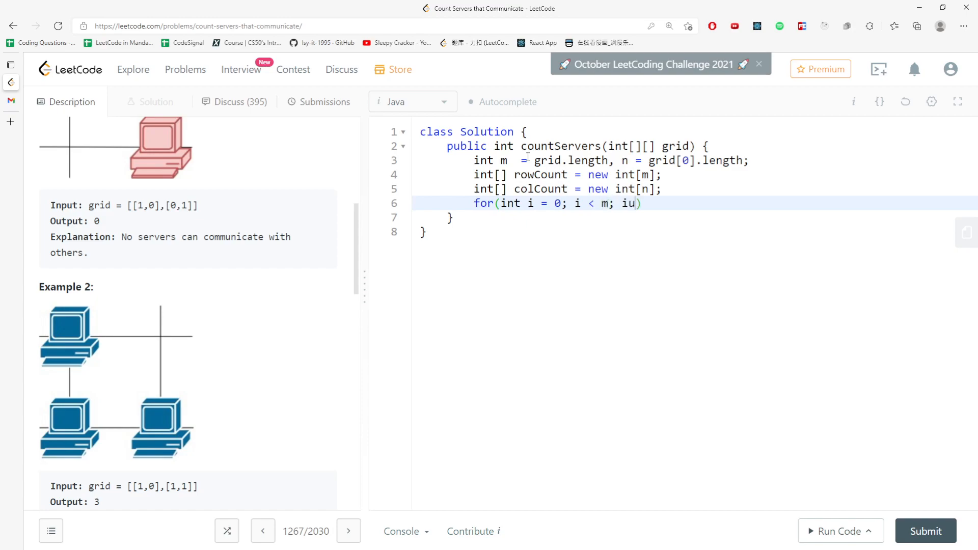
{"action": "type", "text": "++){"}
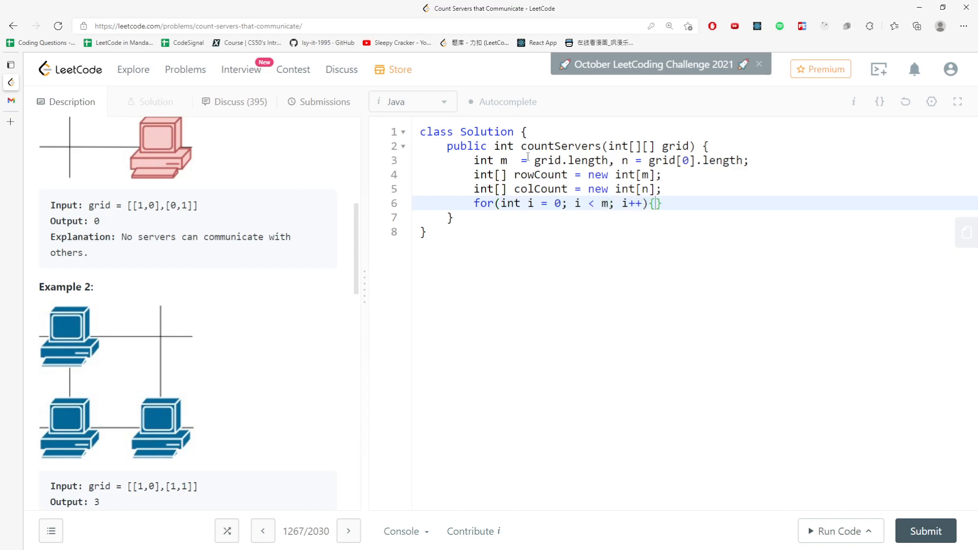
{"action": "type", "text": "for(int j = 0;"}
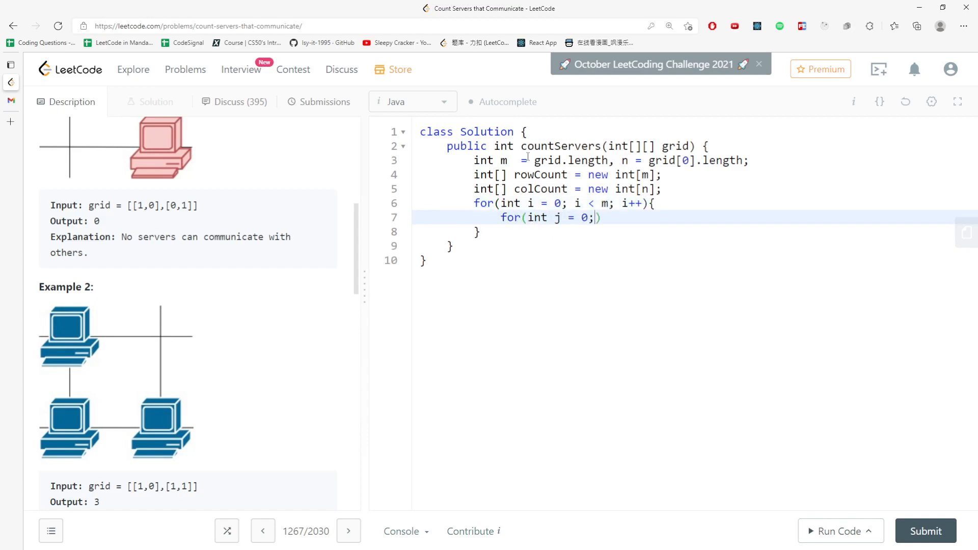
{"action": "type", "text": "j < n; j++"}
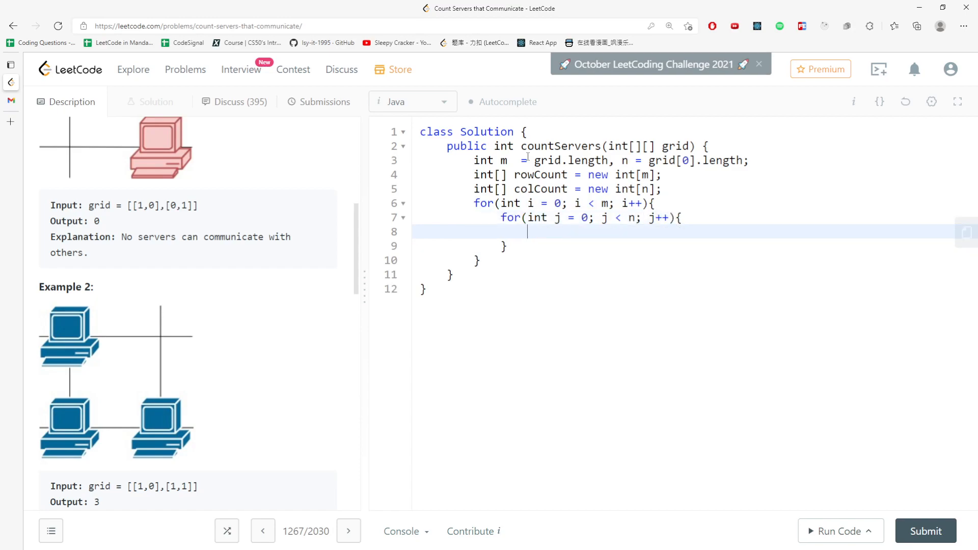
{"action": "scroll", "scroll_direction": "up", "scroll_amount": 3}
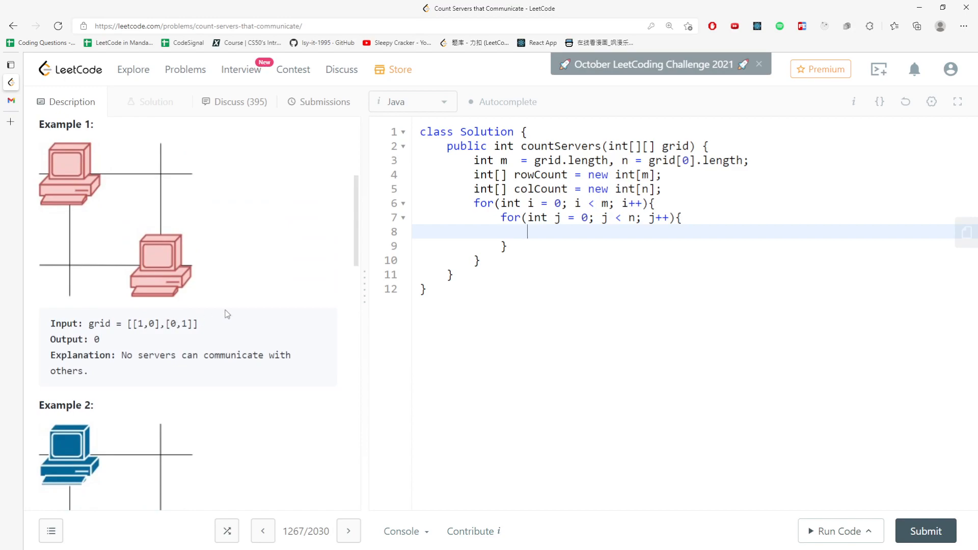
{"action": "mouse_move", "coordinate": [522, 236]}
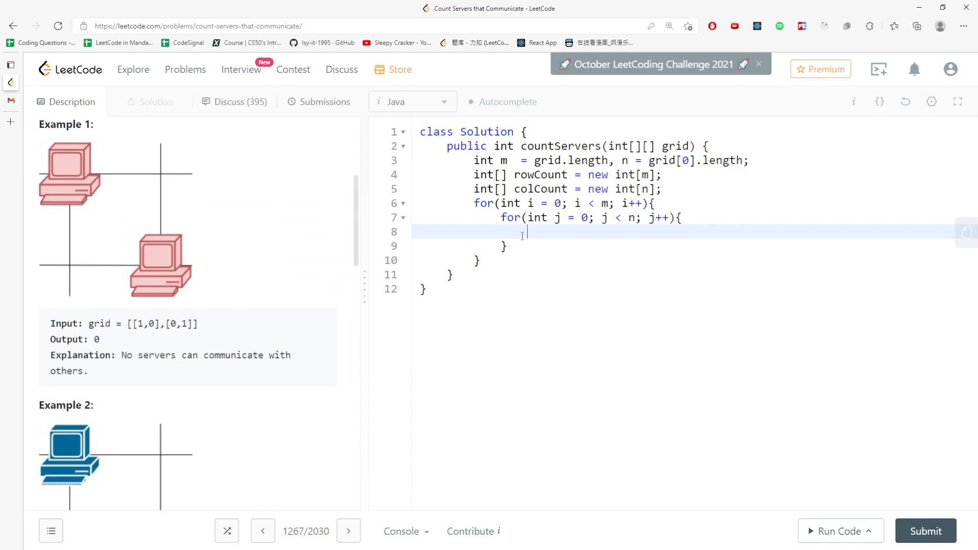
{"action": "mouse_move", "coordinate": [561, 244]}
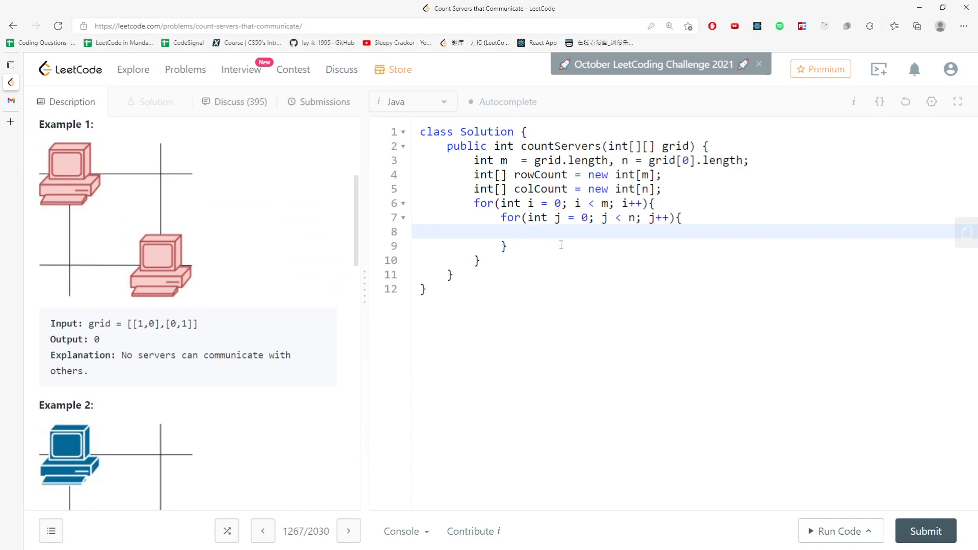
Skip cells where grid[i][j] != 1 with a continue statement.
{"action": "type", "text": "if"}
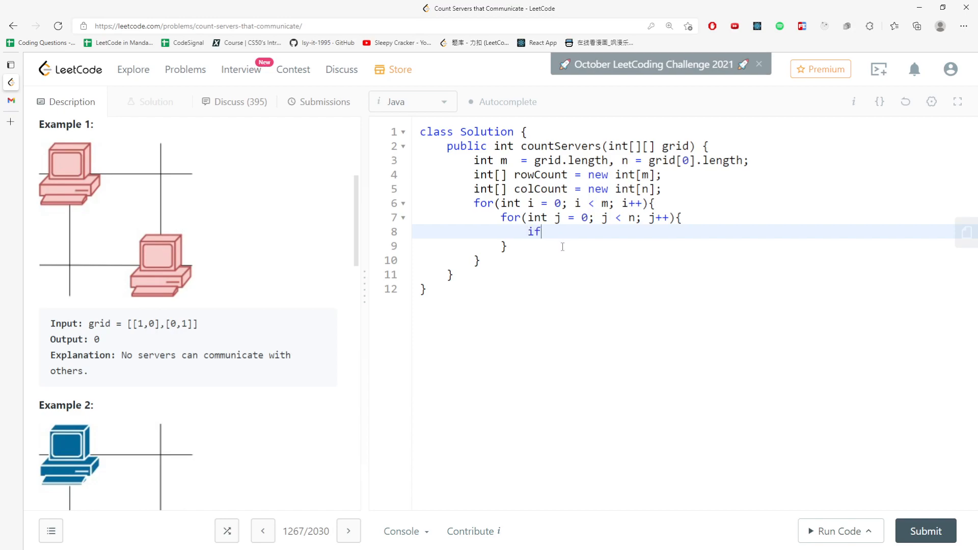
{"action": "type", "text": "(grid[i]"}
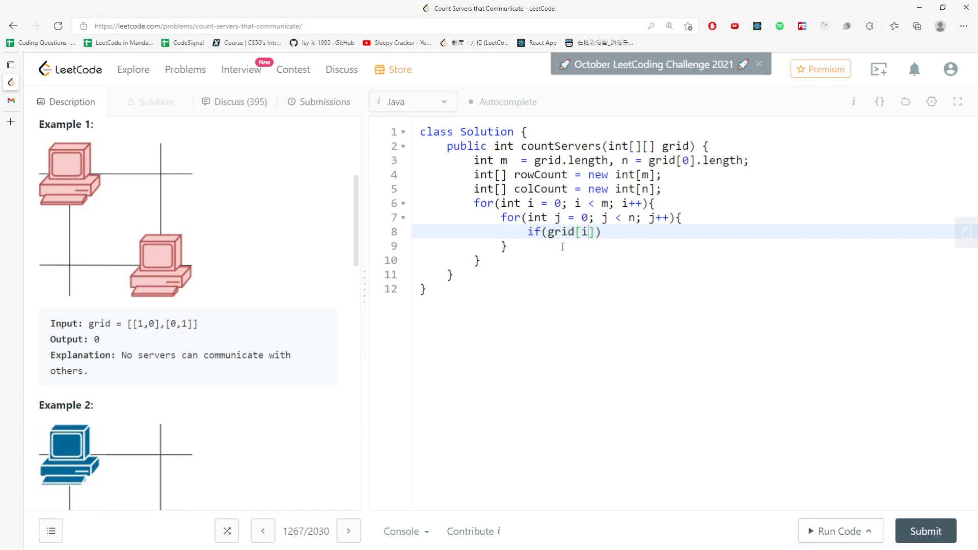
{"action": "type", "text": "[j]"}
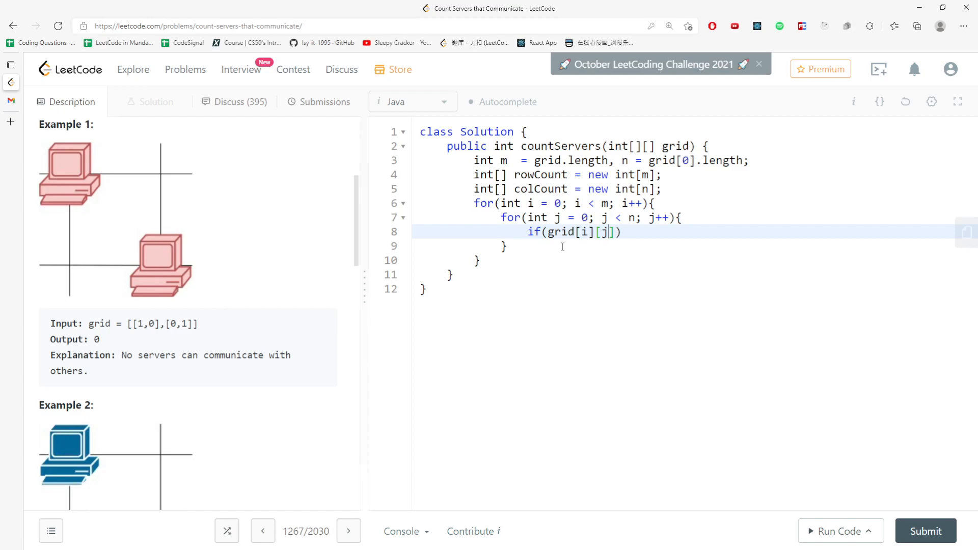
{"action": "type", "text": "!- 1"}
{"action": "type", "text": "ci"}
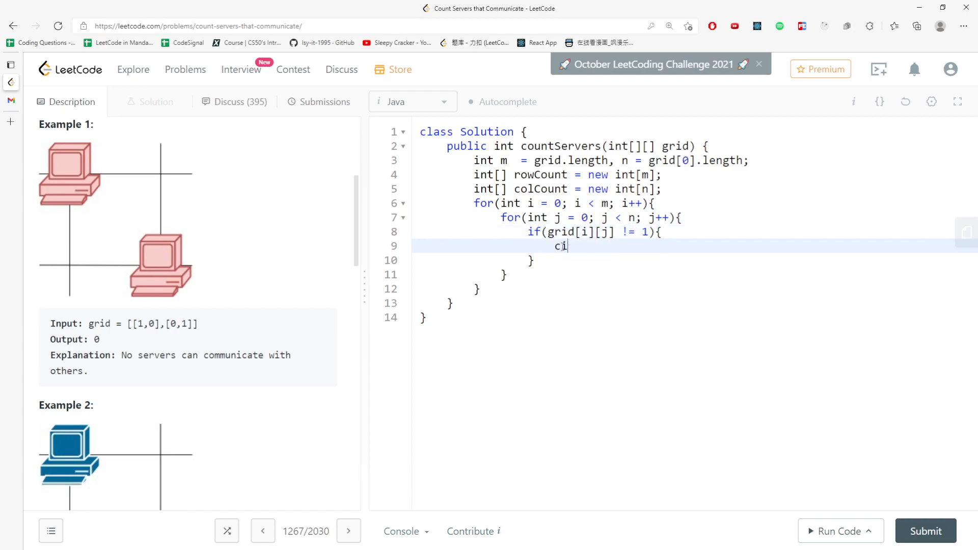
{"action": "type", "text": "p"}
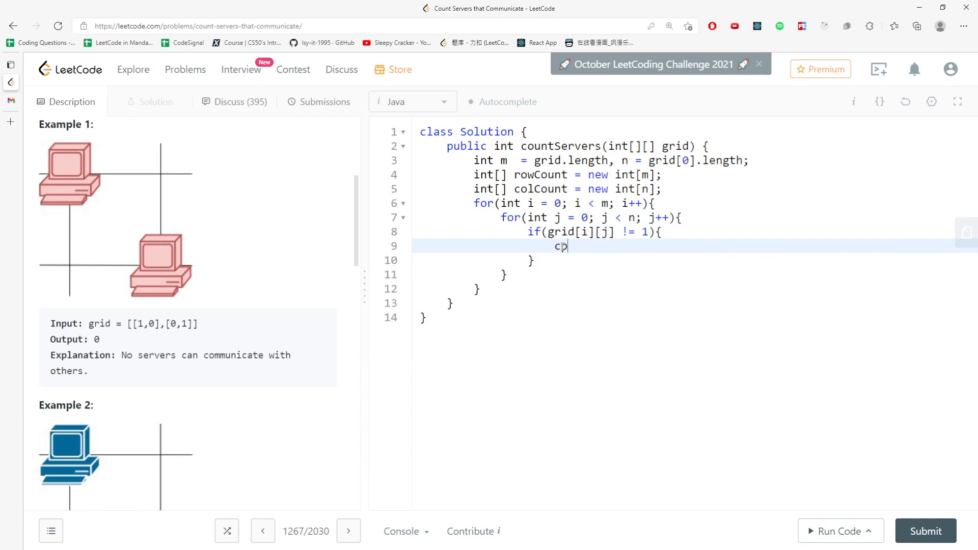
{"action": "type", "text": "ontinue;"}
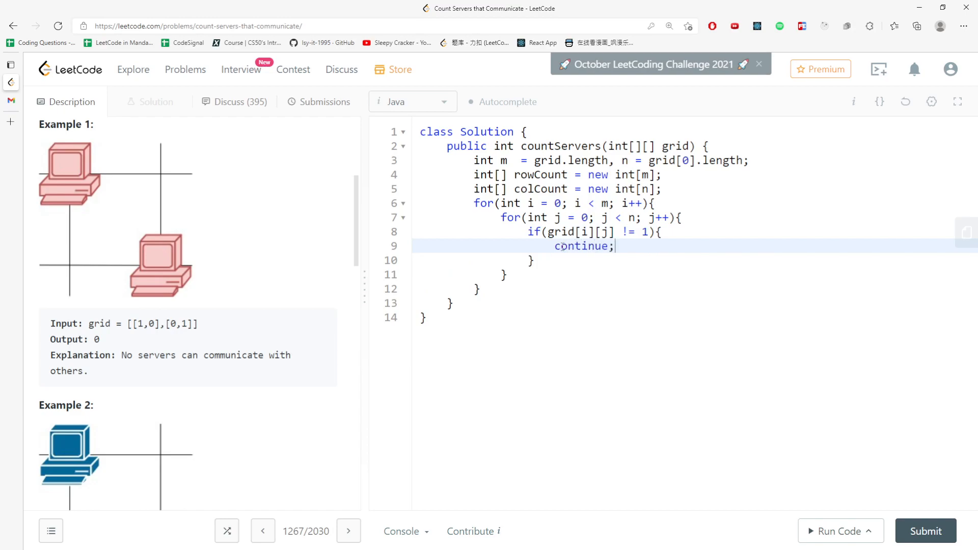
Increment rowCount[i] and colCount[j] for each server, then begin the second for loop.
{"action": "type", "text": "rowC"}
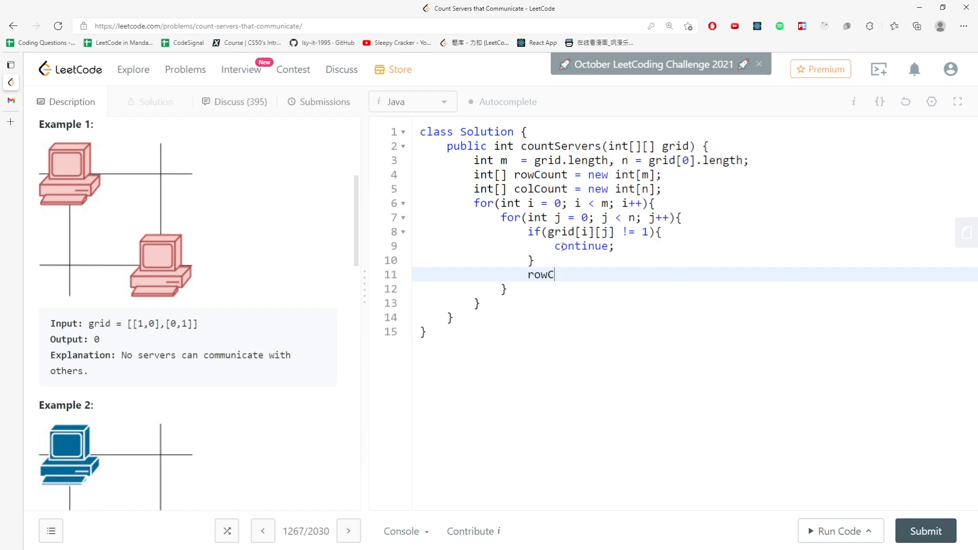
{"action": "type", "text": "ount[i]++;"}
{"action": "type", "text": "colCou"}
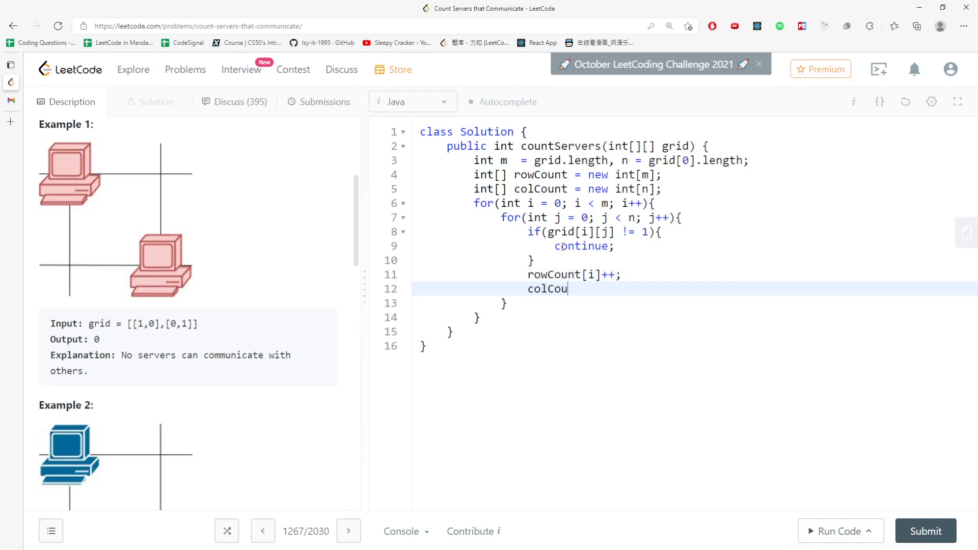
{"action": "type", "text": "nt[j]++;"}
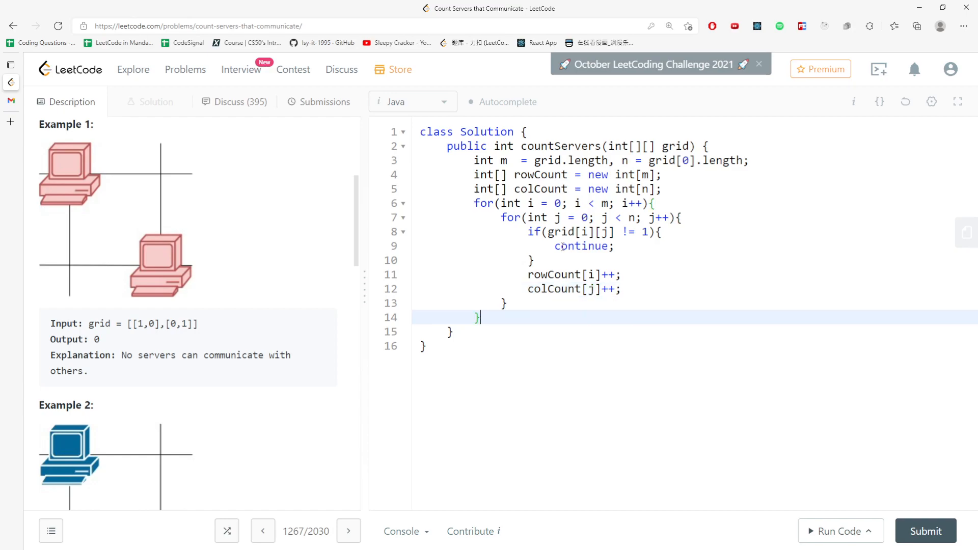
{"action": "type", "text": "for("}
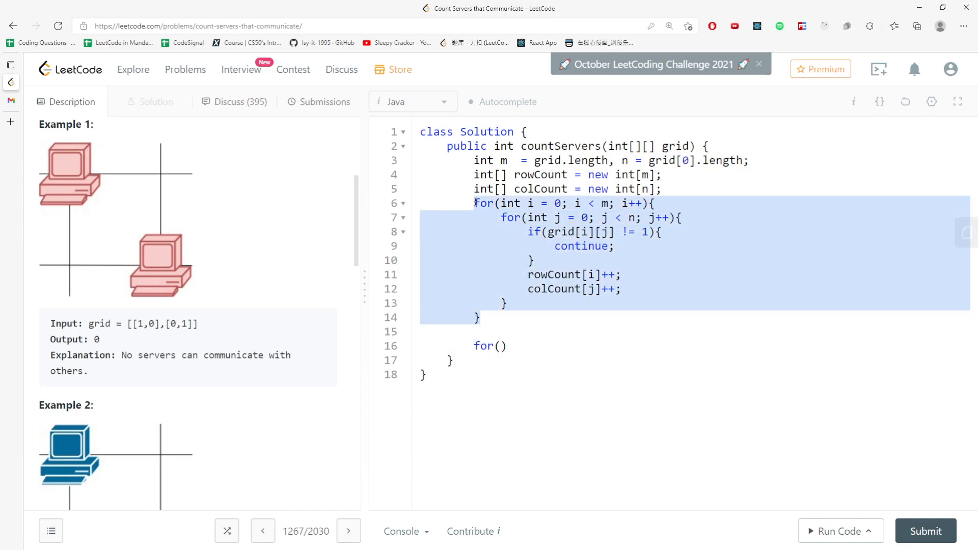
Set up the second pass with int res = 0; before it and return res after it.
{"action": "left_click", "coordinate": [502, 346]}
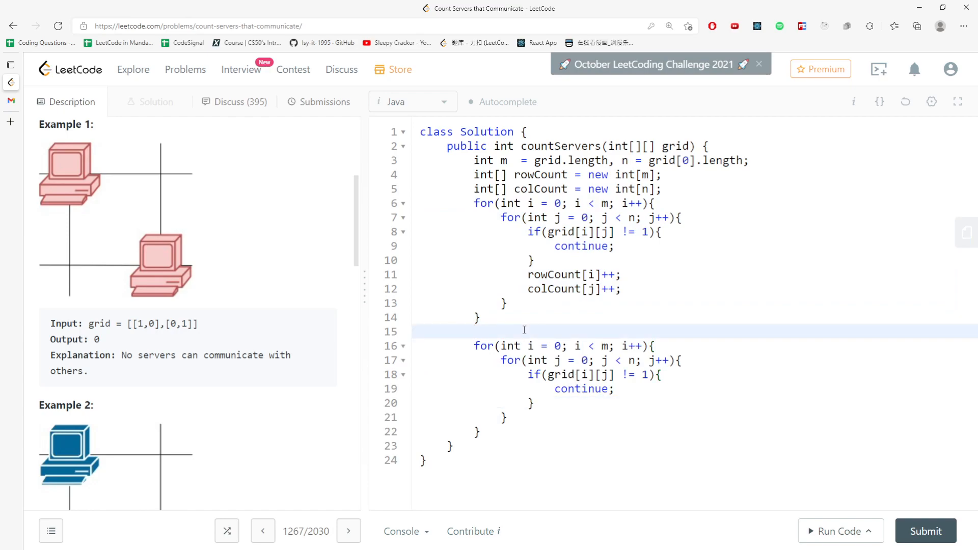
{"action": "type", "text": "int res = 0;"}
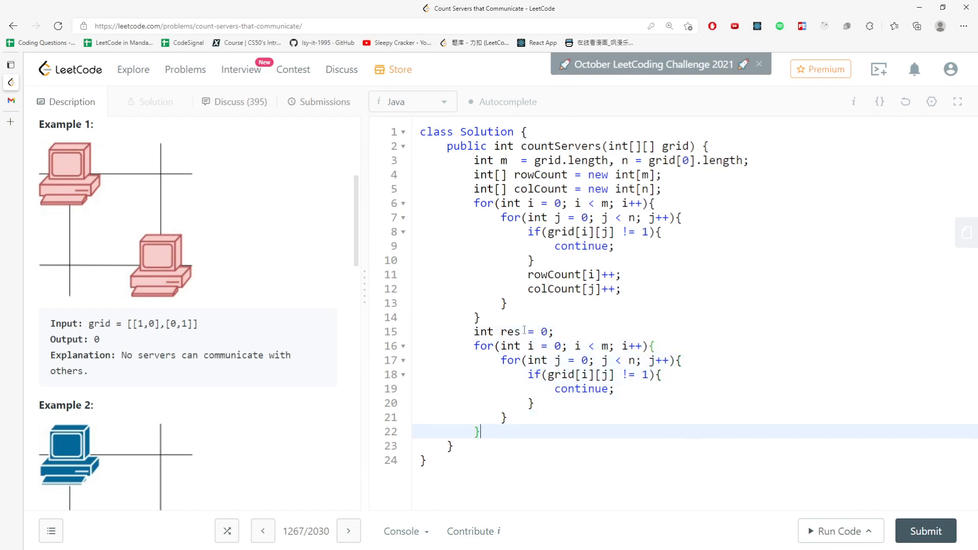
{"action": "type", "text": "return res;"}
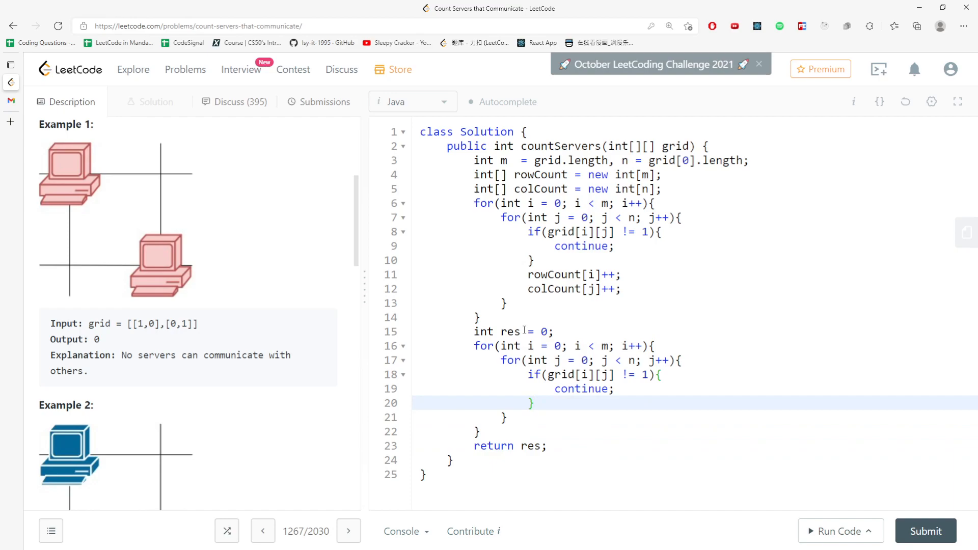
{"action": "key", "text": "Enter"}
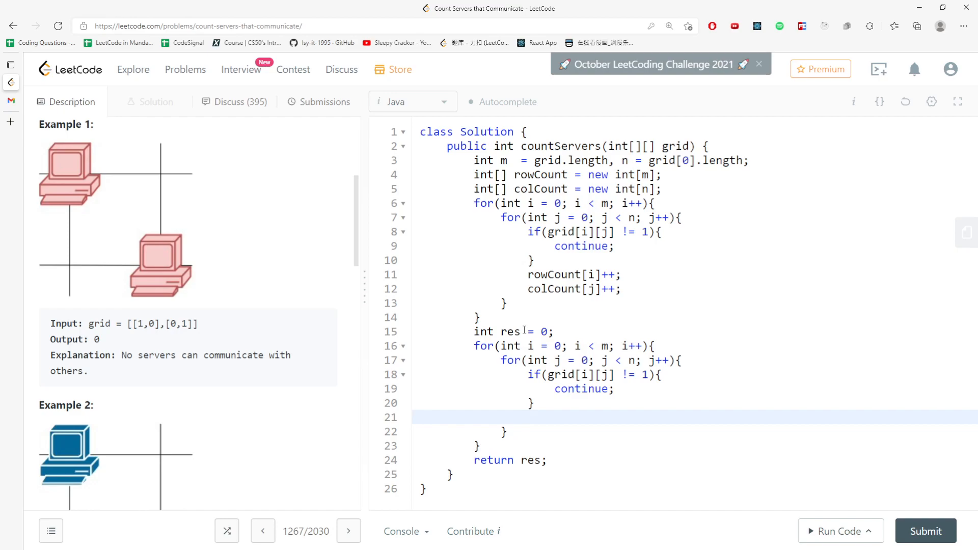
Increment res when rowCount[i] > 1 || colCount[j] > 1 inside the inner loop.
{"action": "type", "text": "if("}
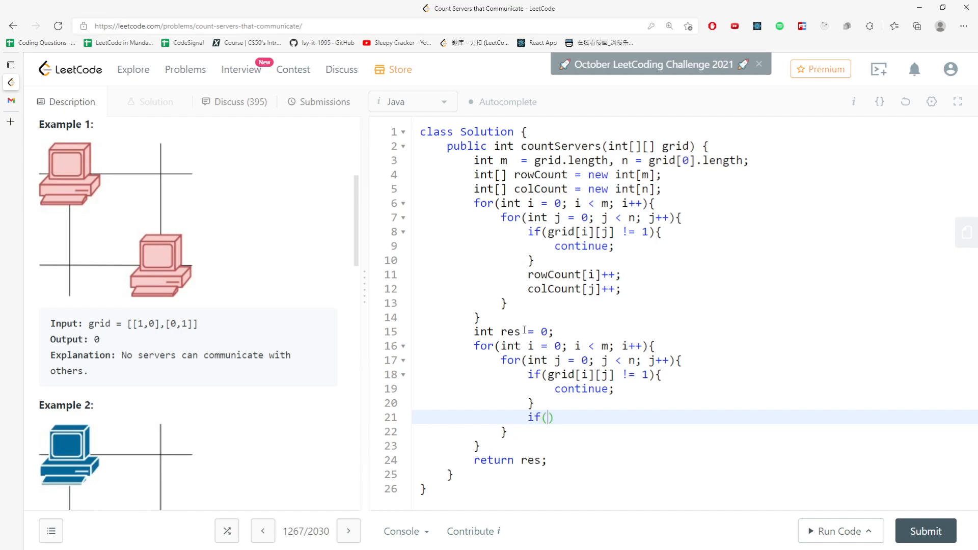
{"action": "type", "text": "rowCount"}
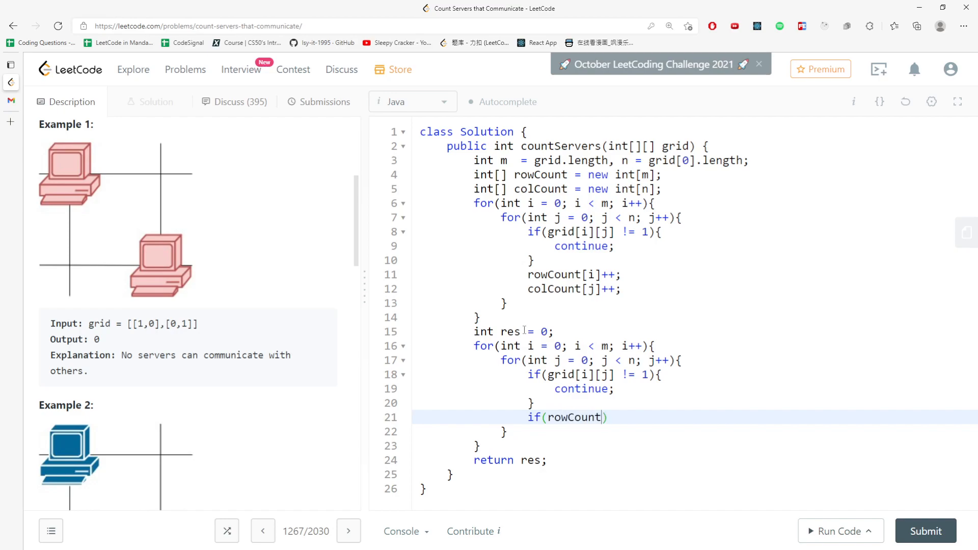
{"action": "type", "text": "[i] >"}
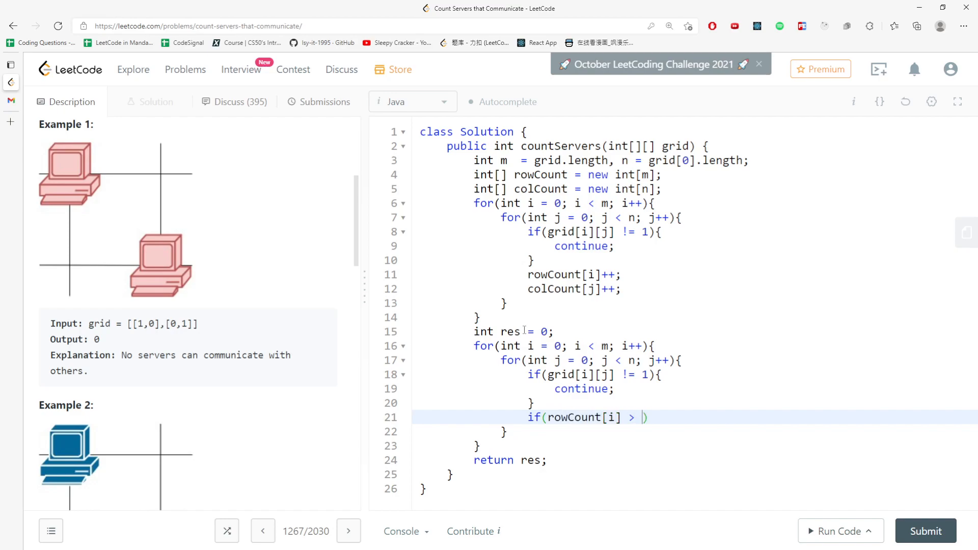
{"action": "type", "text": "1 || co"}
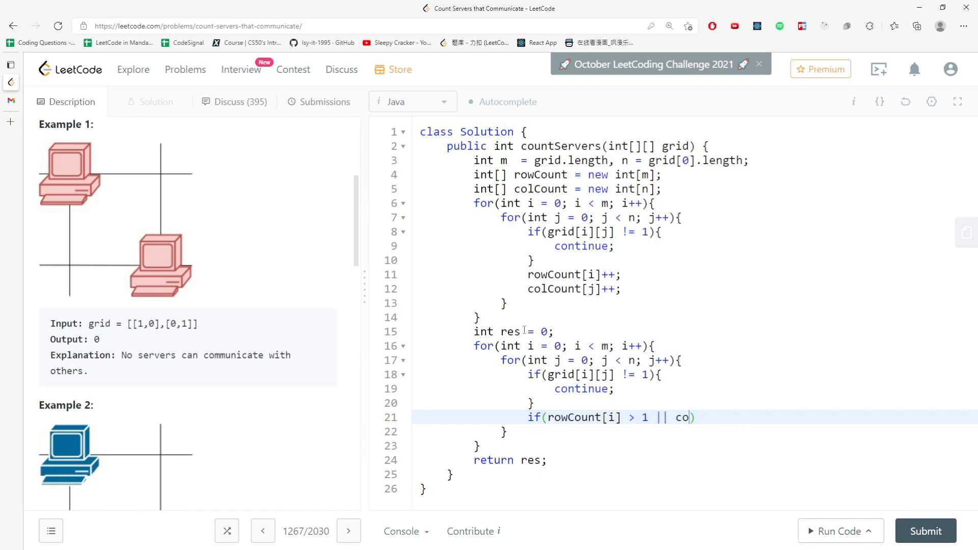
{"action": "type", "text": "lCo"}
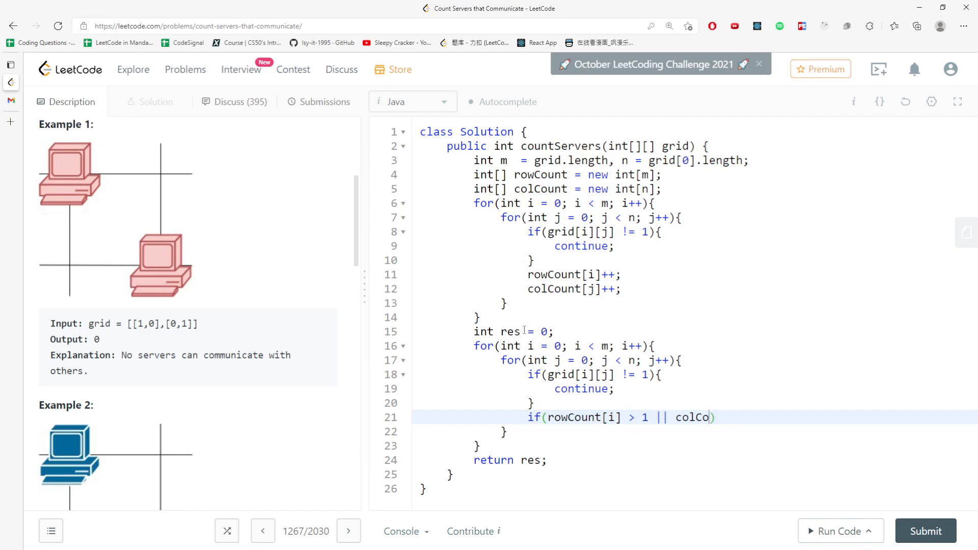
{"action": "type", "text": "unt[j]"}
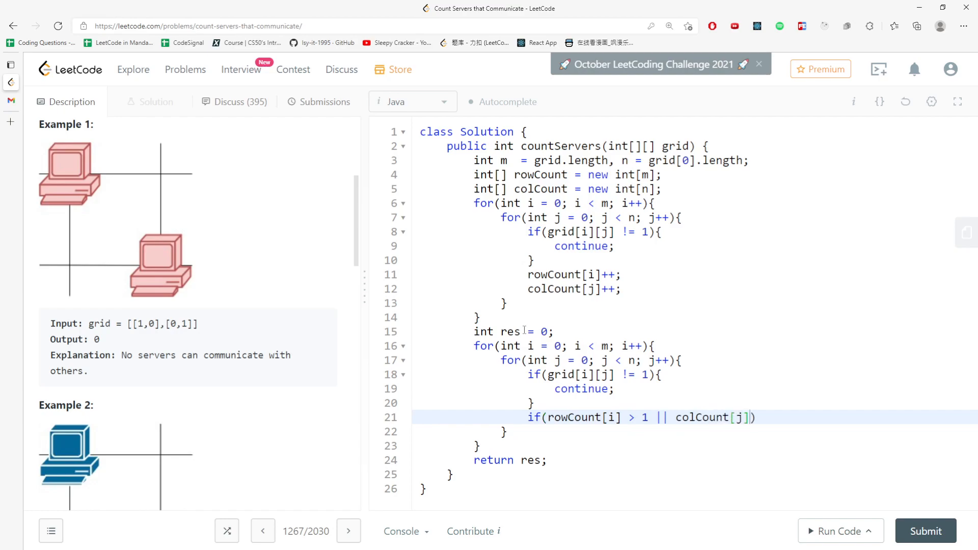
{"action": "type", "text": "> 1){"}
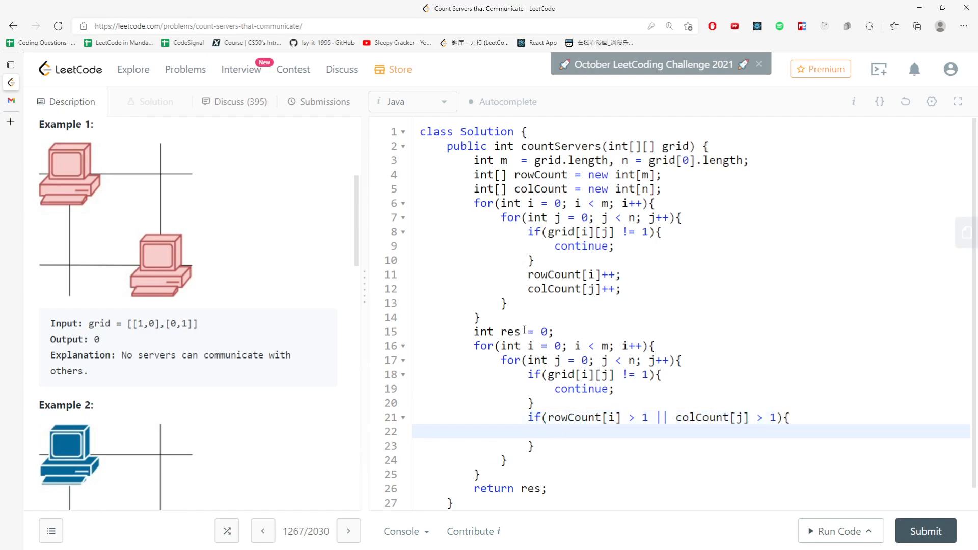
{"action": "type", "text": "re"}
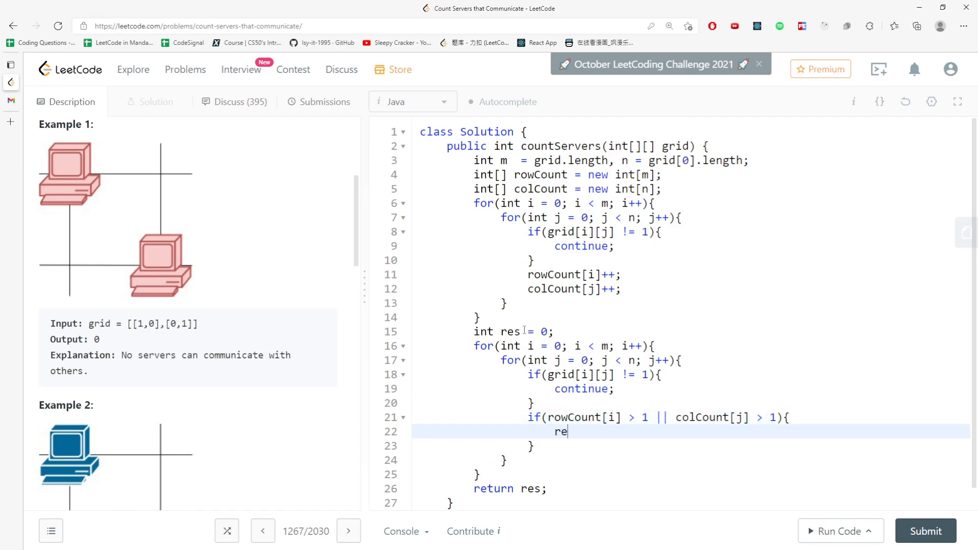
{"action": "type", "text": "s++;"}
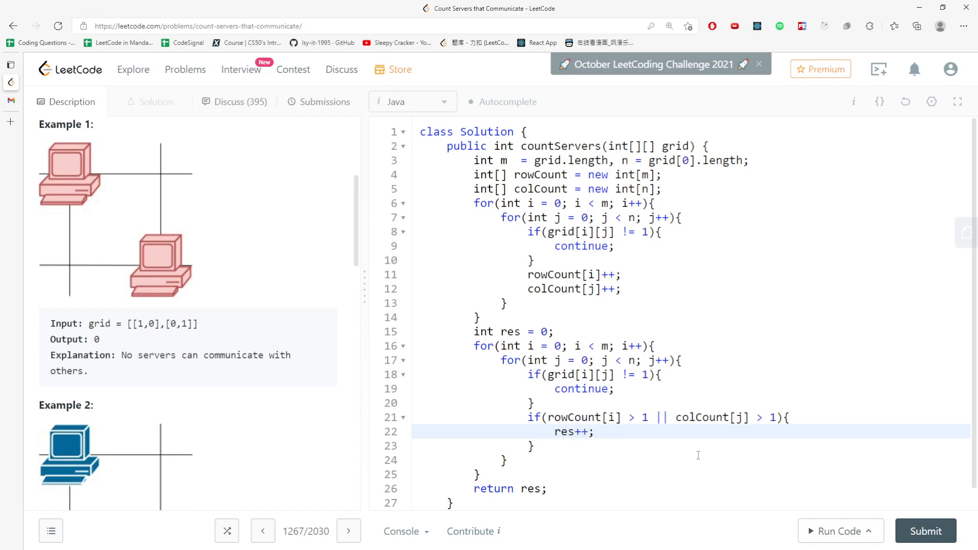
Submit the solution, get Accepted (2 ms, 45.6 MB), and return to the Description.
{"action": "left_click", "coordinate": [837, 531]}
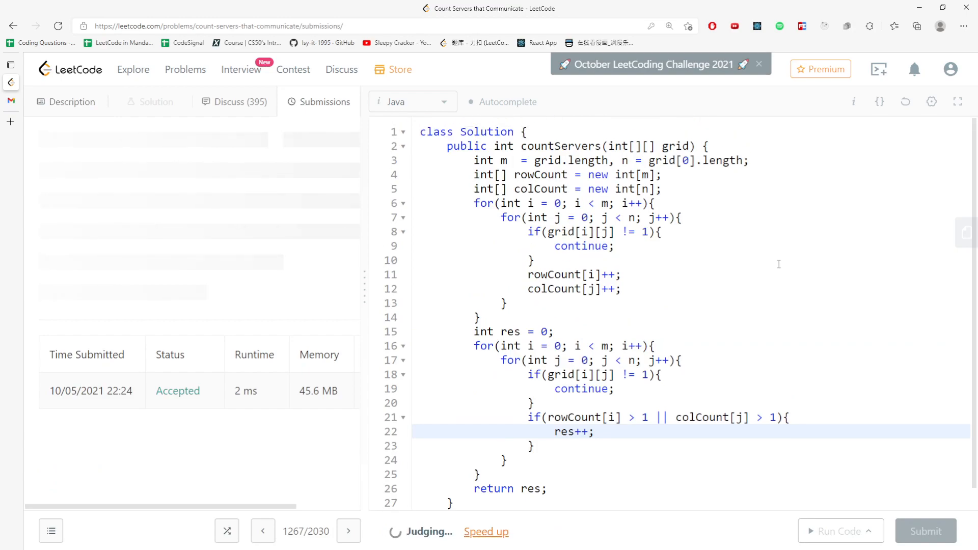
{"action": "left_click", "coordinate": [66, 102]}
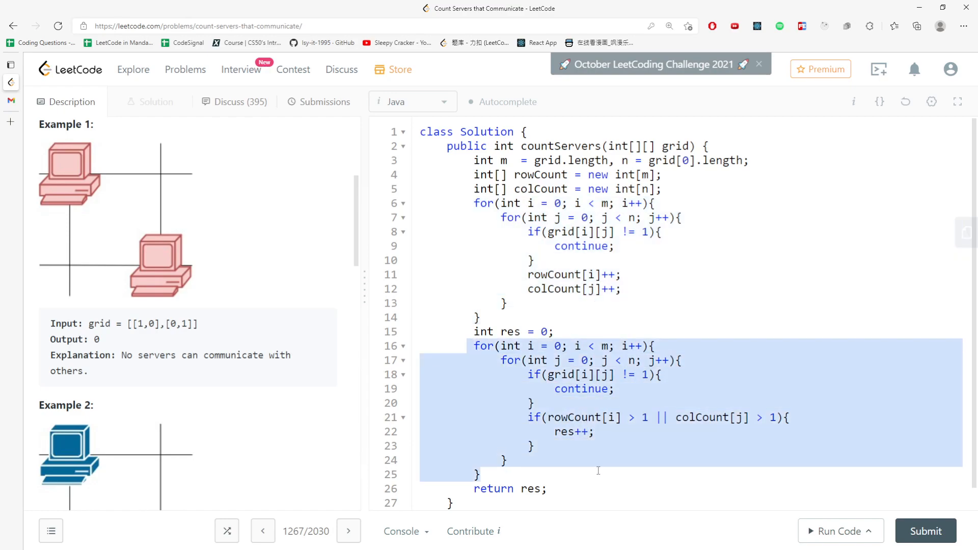
{"action": "left_click", "coordinate": [646, 174]}
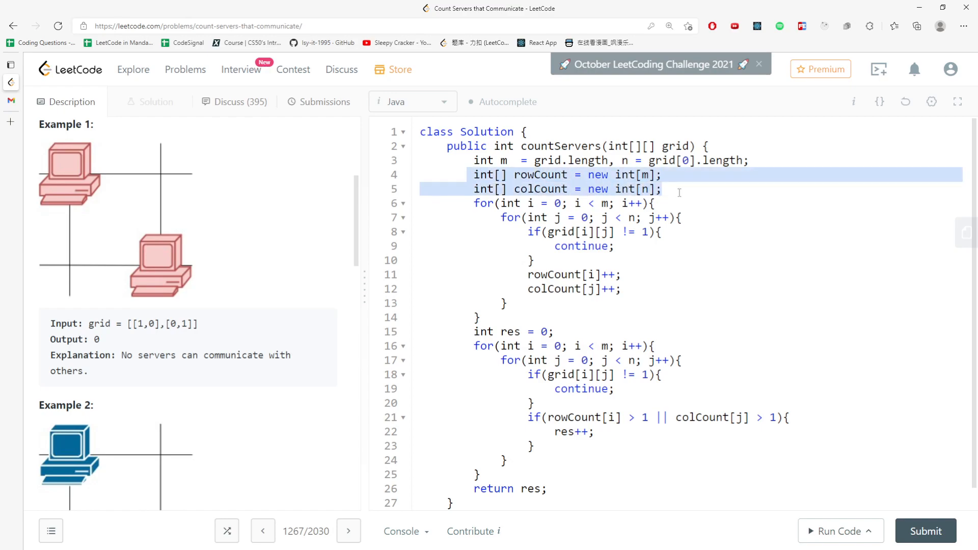
{"action": "mouse_move", "coordinate": [551, 174]}
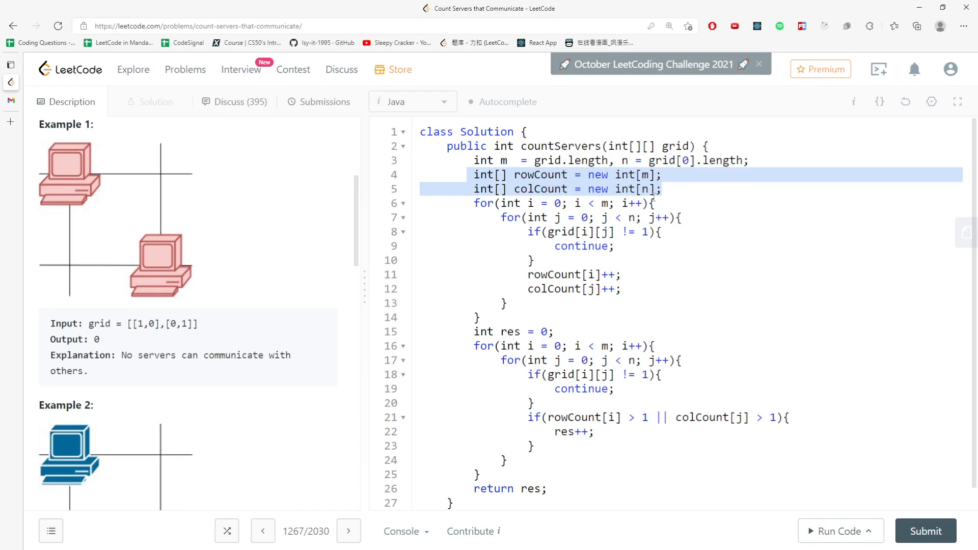
{"action": "mouse_move", "coordinate": [350, 244]}
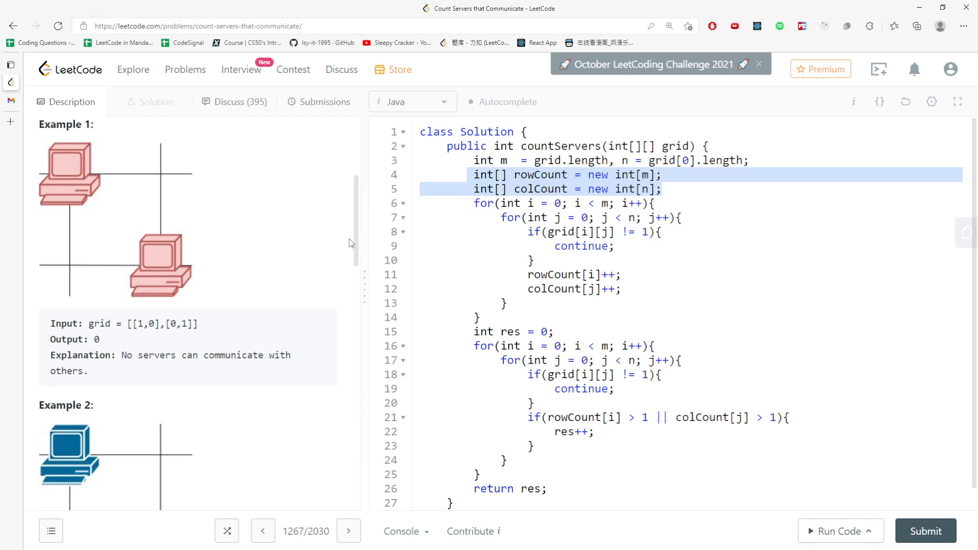
{"action": "scroll", "scroll_direction": "up", "scroll_amount": 3}
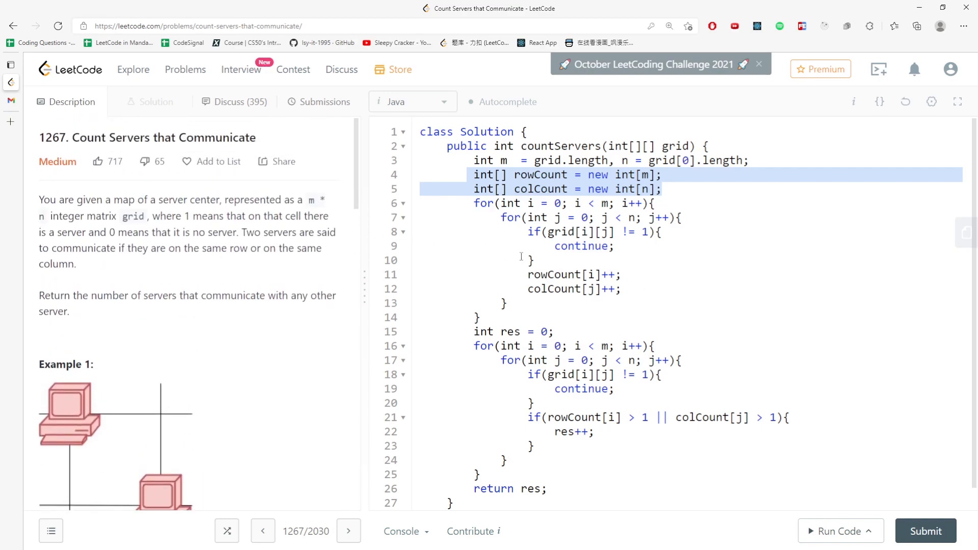
{"action": "mouse_move", "coordinate": [629, 266]}
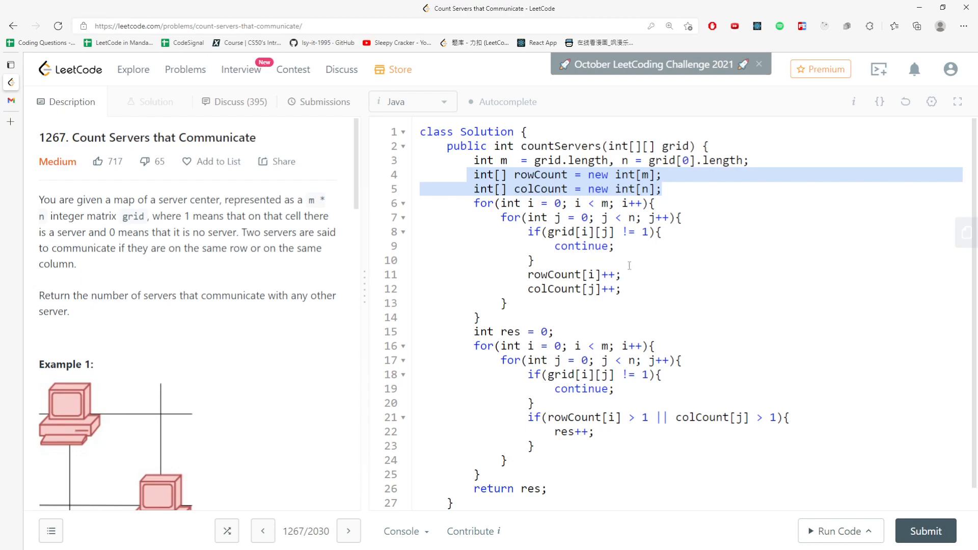